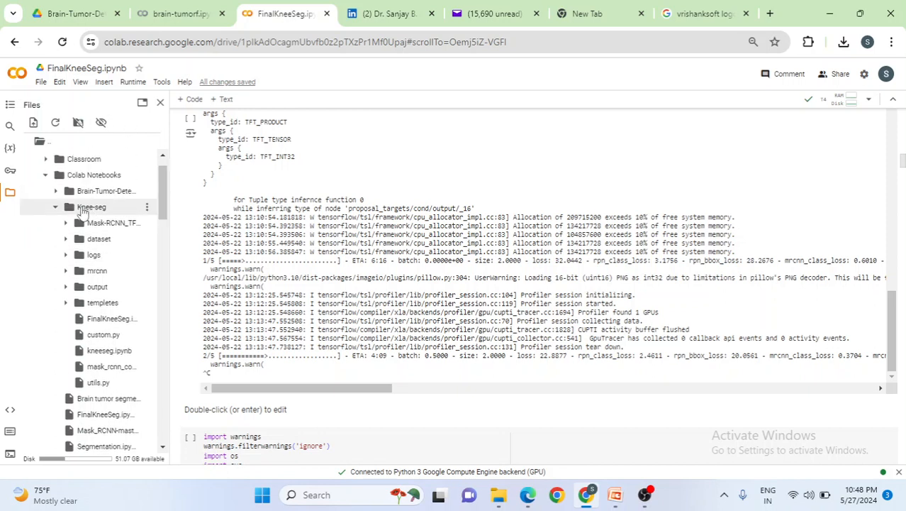
Step: Collapse and re-expand Knee-seg, then browse the dataset's validate image list
left_click(54, 207)
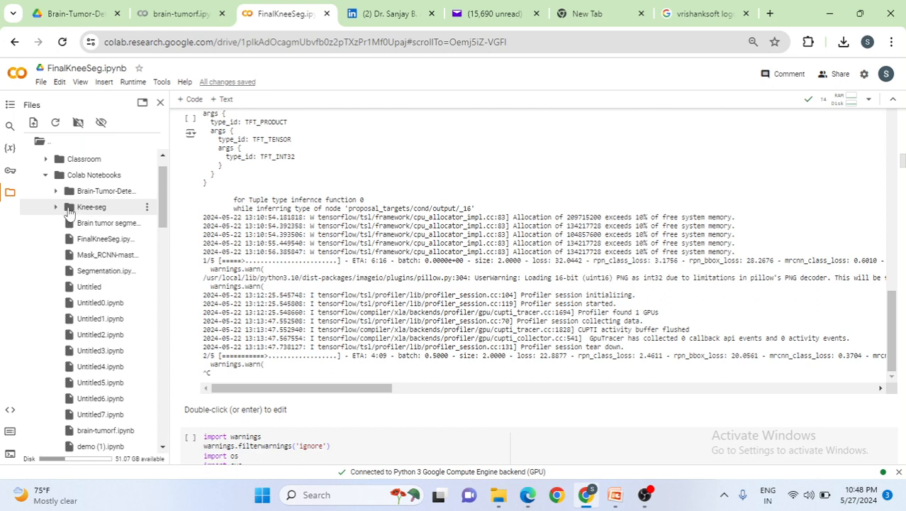
left_click(56, 207)
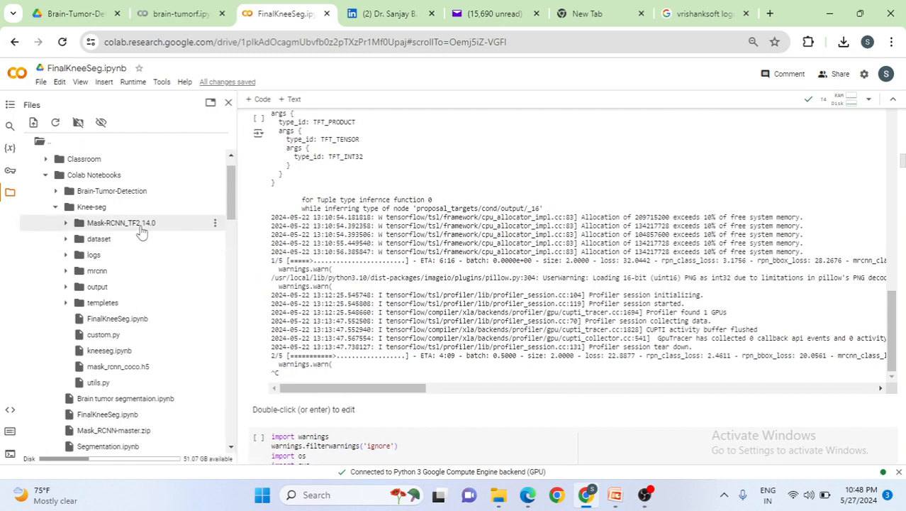
mouse_move(121, 222)
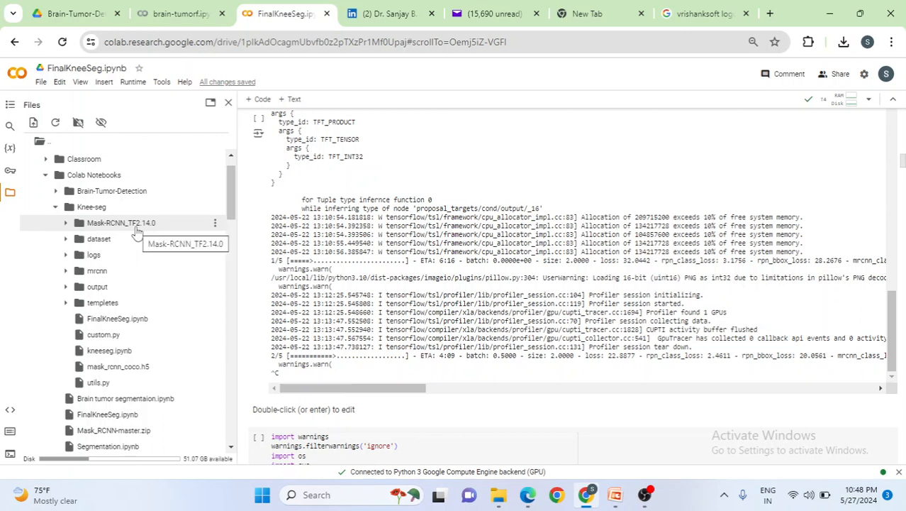
mouse_move(98, 238)
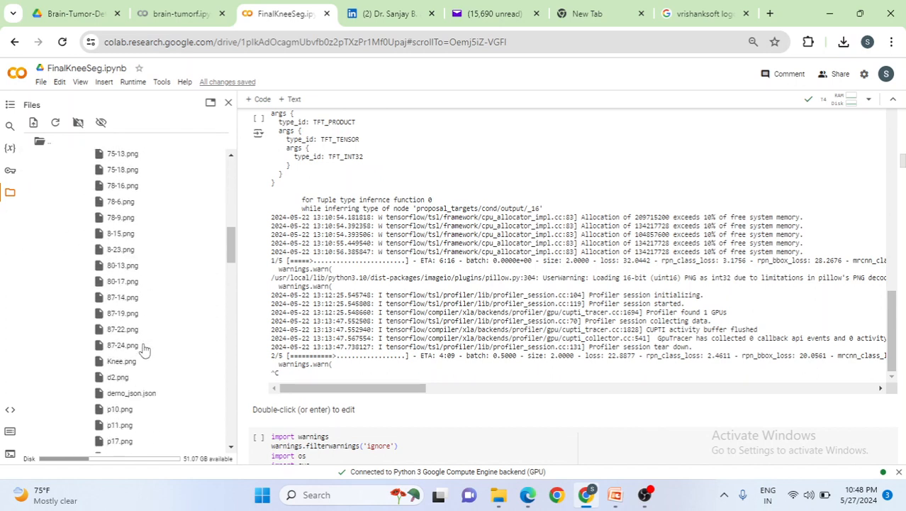
scroll("down", 3)
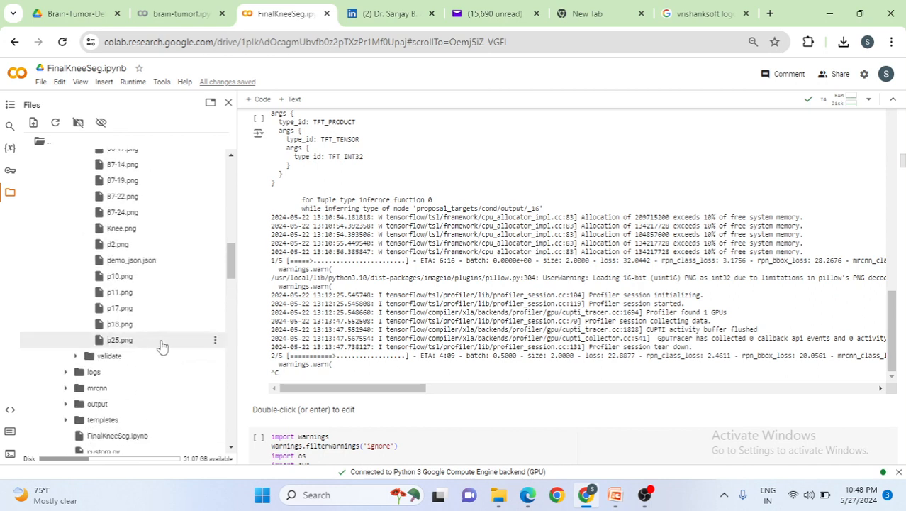
mouse_move(119, 275)
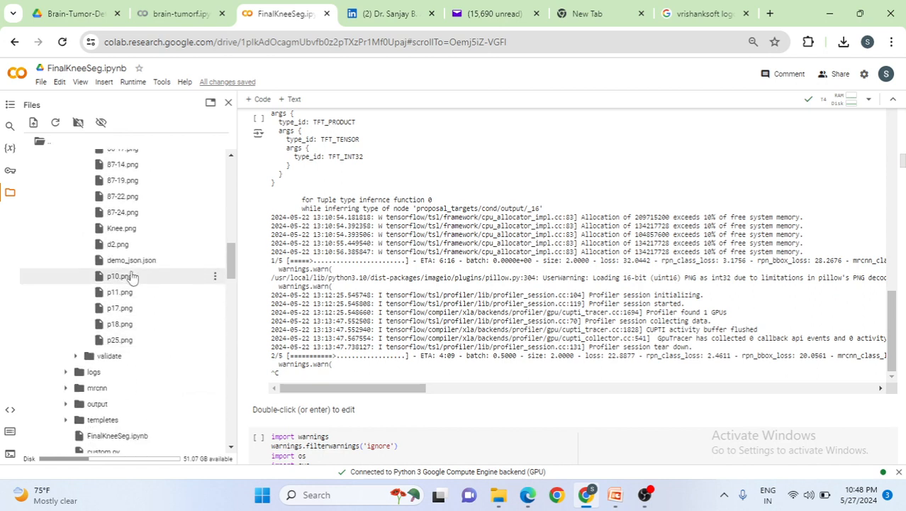
mouse_move(131, 259)
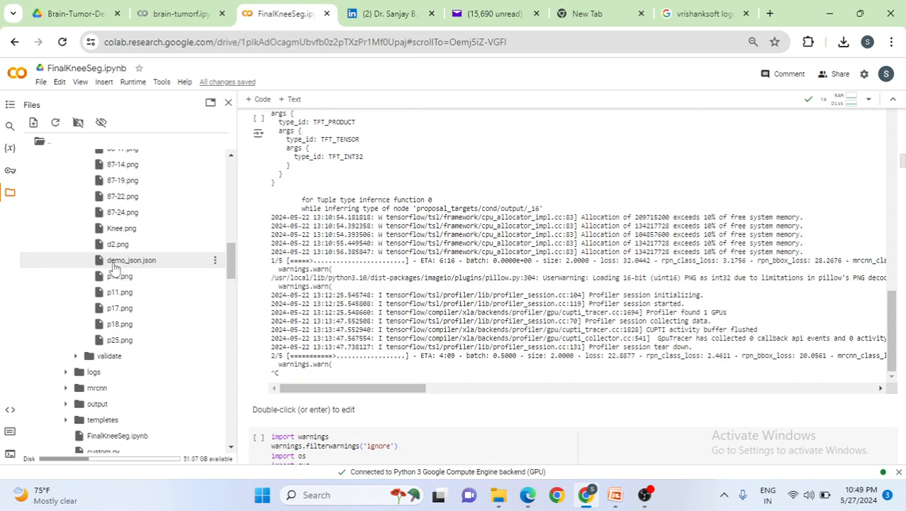
mouse_move(132, 276)
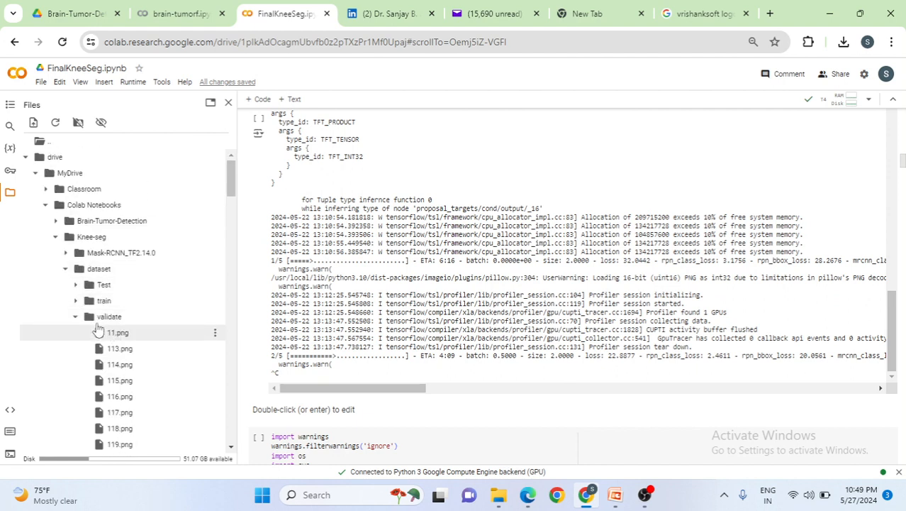
scroll("down", 3)
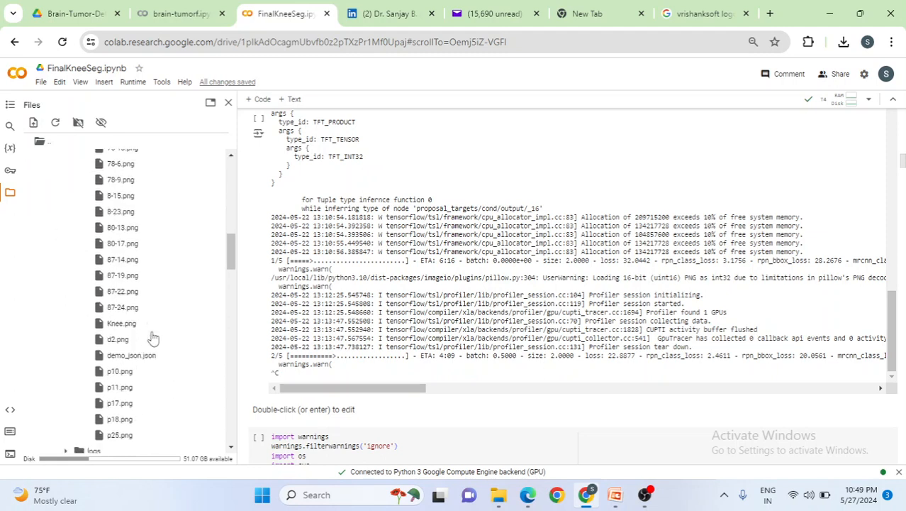
scroll("down", 3)
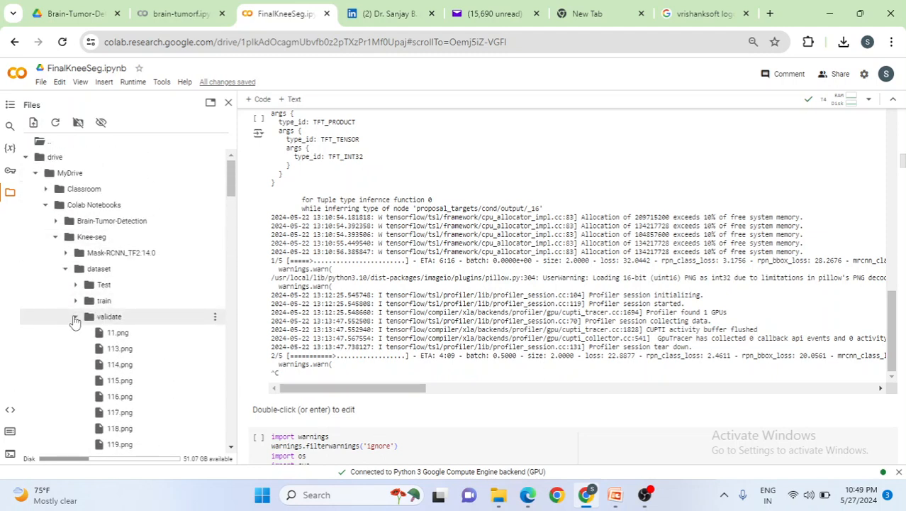
Step: Expand the dataset's Test folder to list images such as 57-11.jfif and test1.jfif
left_click(104, 284)
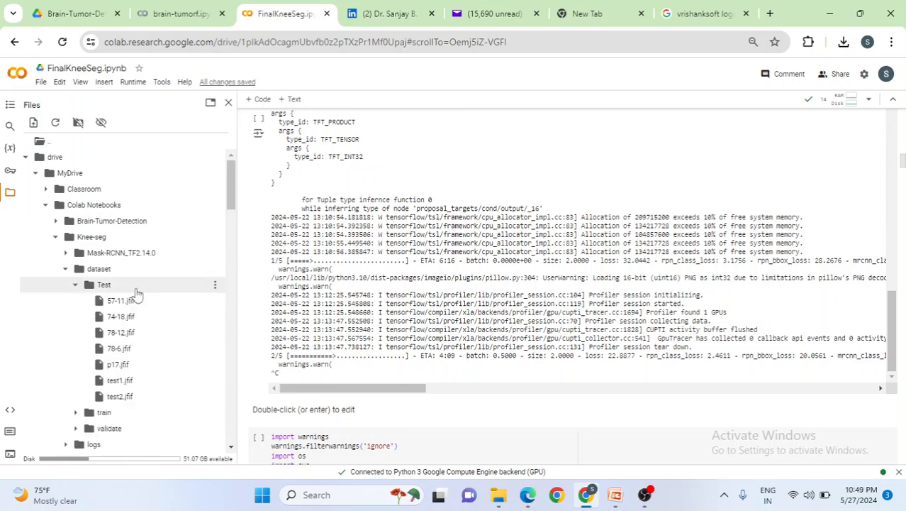
mouse_move(133, 281)
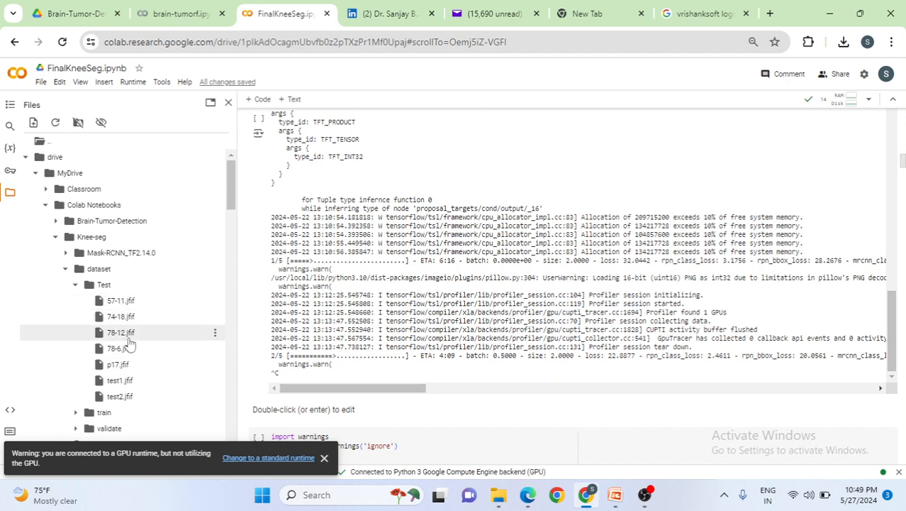
mouse_move(131, 347)
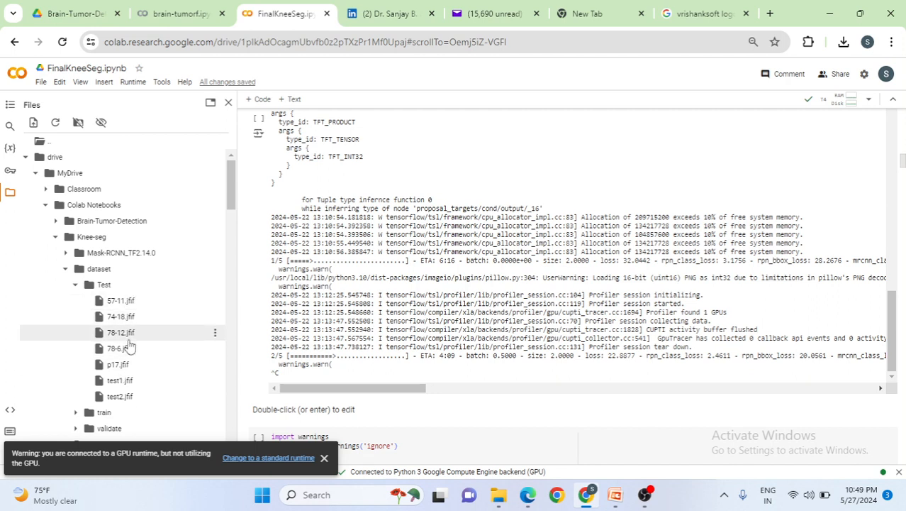
mouse_move(121, 301)
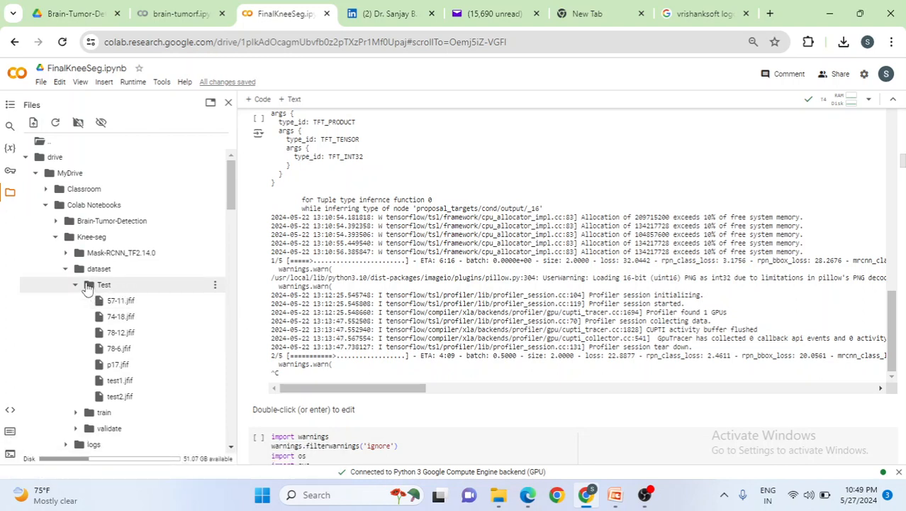
mouse_move(116, 315)
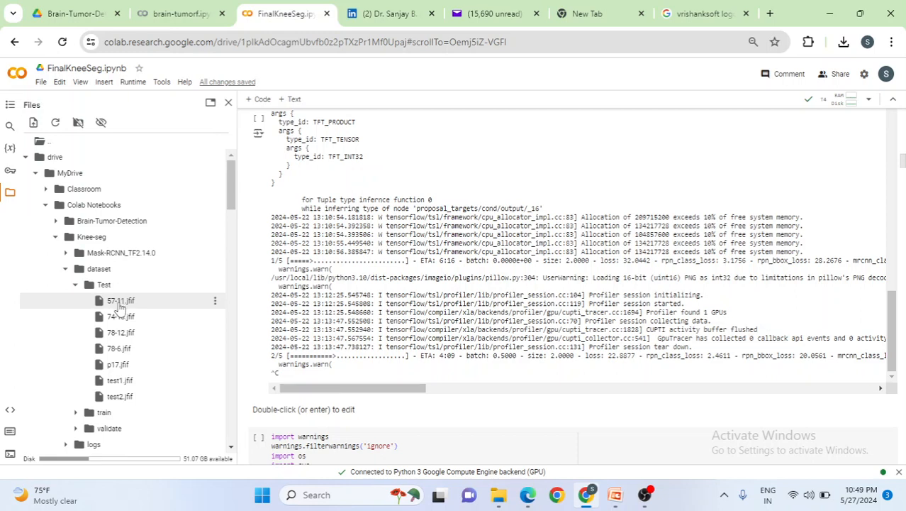
mouse_move(117, 310)
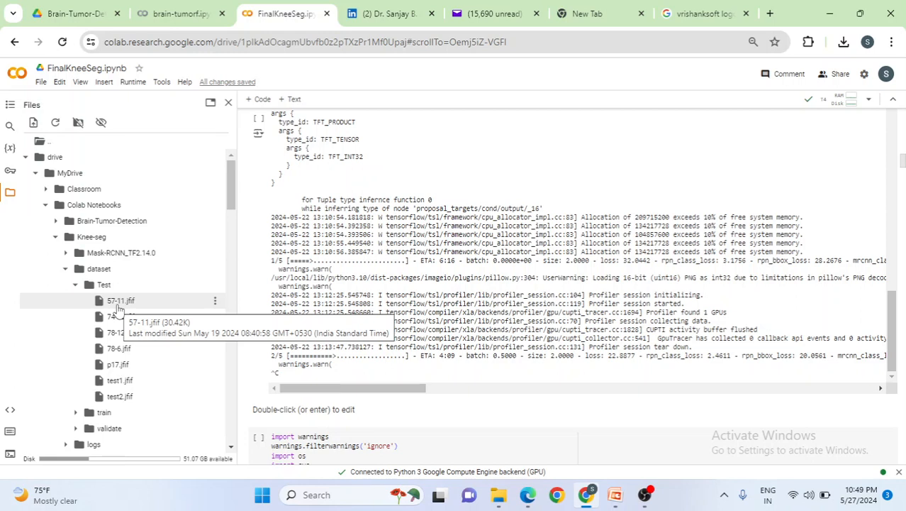
mouse_move(112, 306)
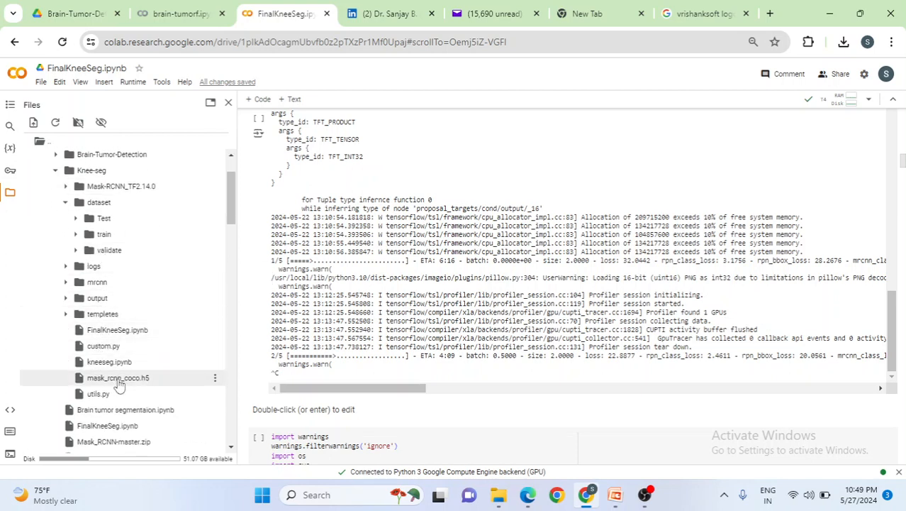
mouse_move(99, 395)
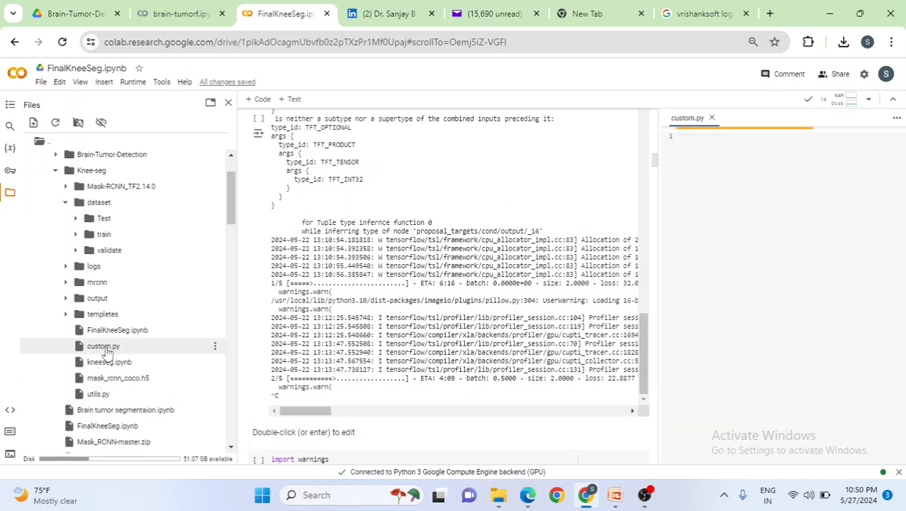
Step: Maximize custom.py and highlight the project ROOT_DIR path
left_click(104, 347)
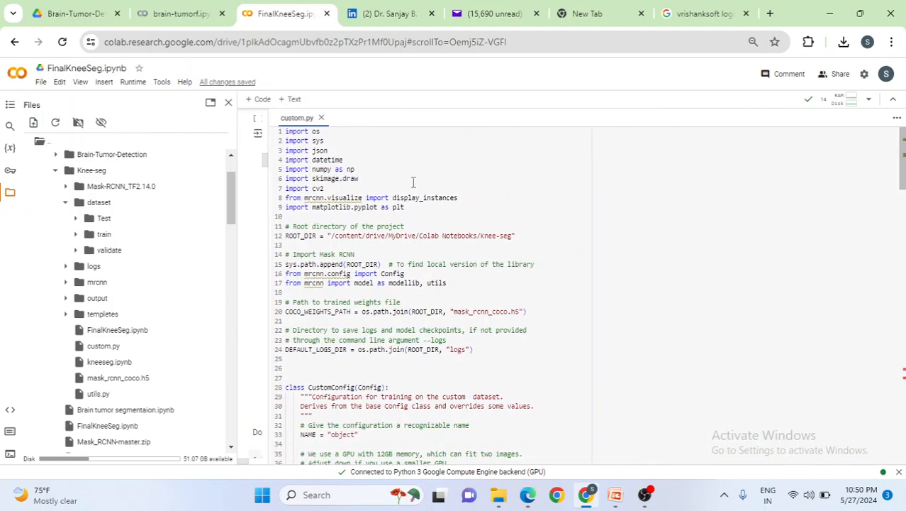
left_click_drag(287, 131, 406, 207)
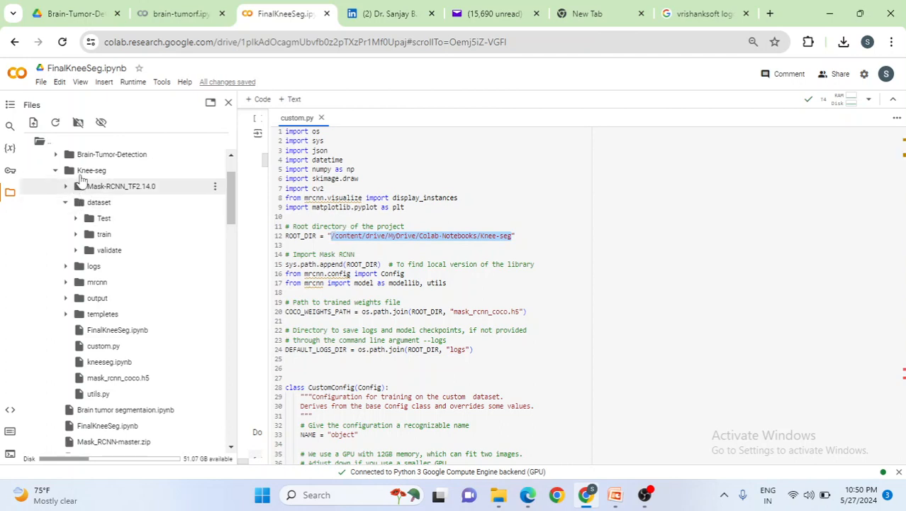
right_click(90, 176)
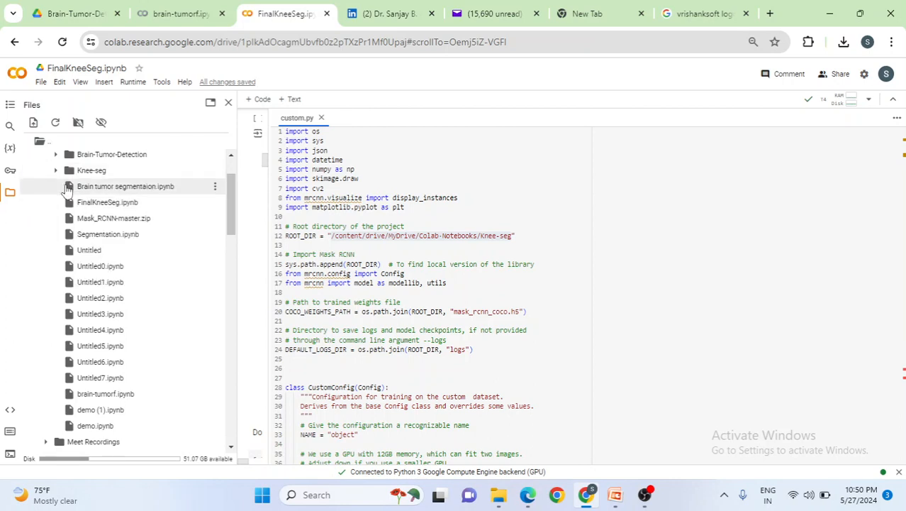
left_click(55, 170)
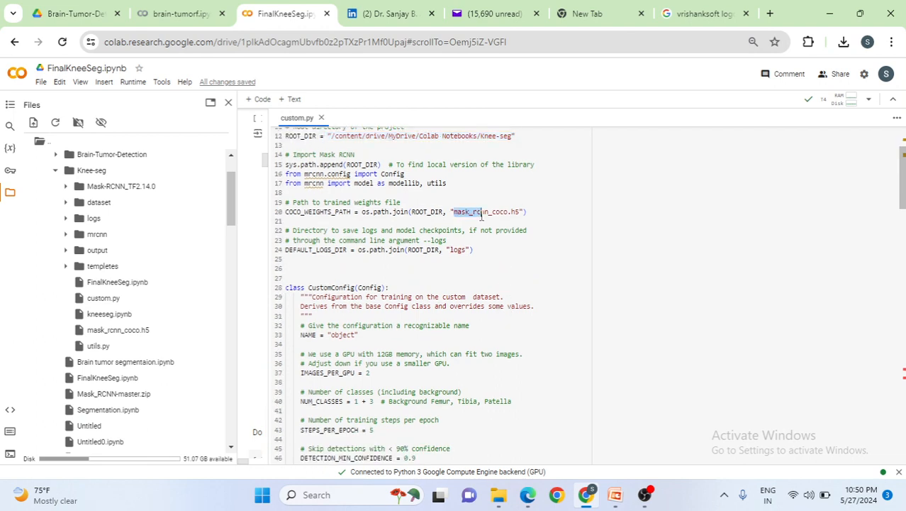
Step: Highlight the pretrained weights file name and reach the CustomConfig class with four classes
double_click(490, 212)
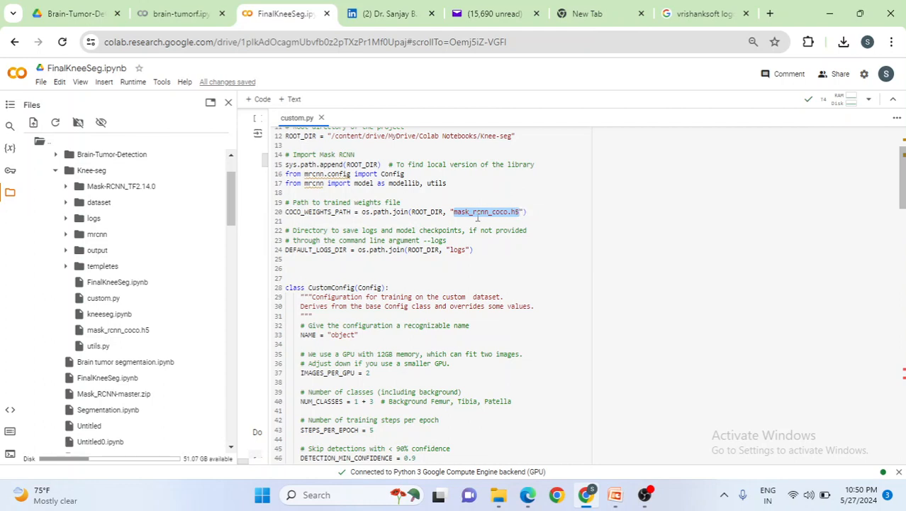
mouse_move(522, 221)
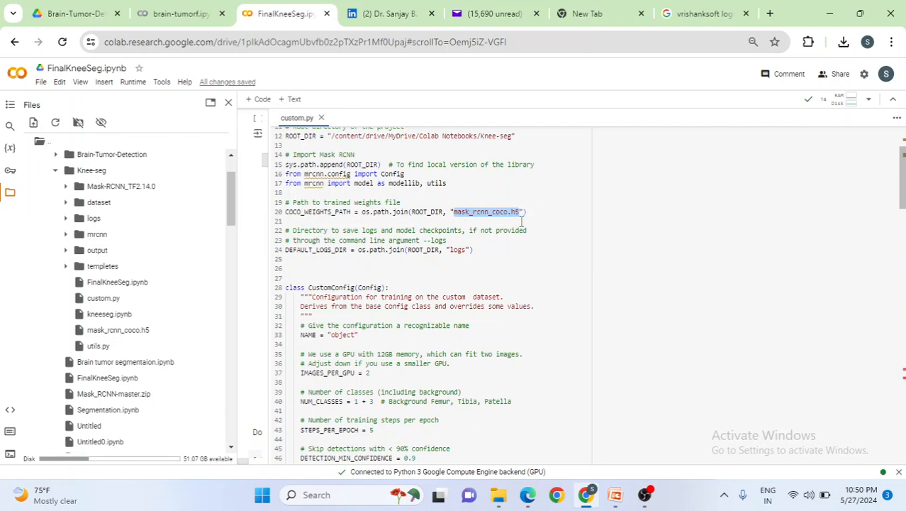
scroll("down", 3)
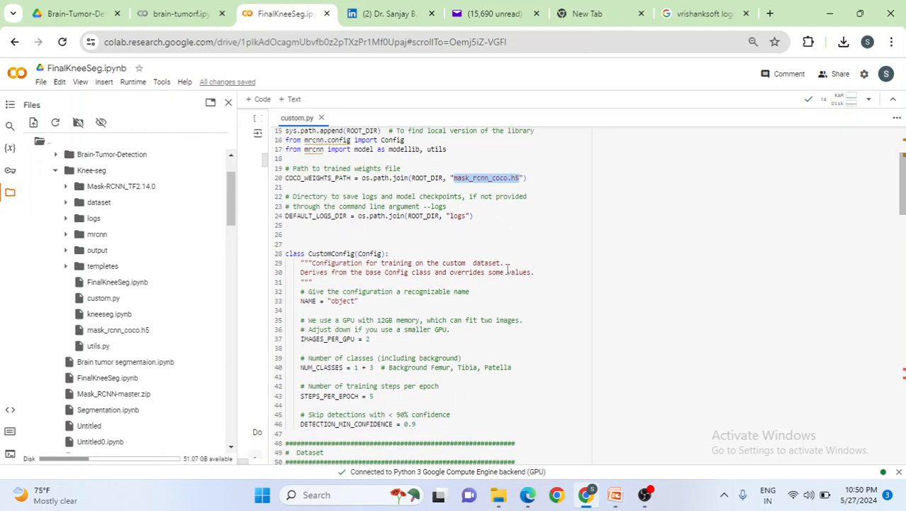
scroll("down", 3)
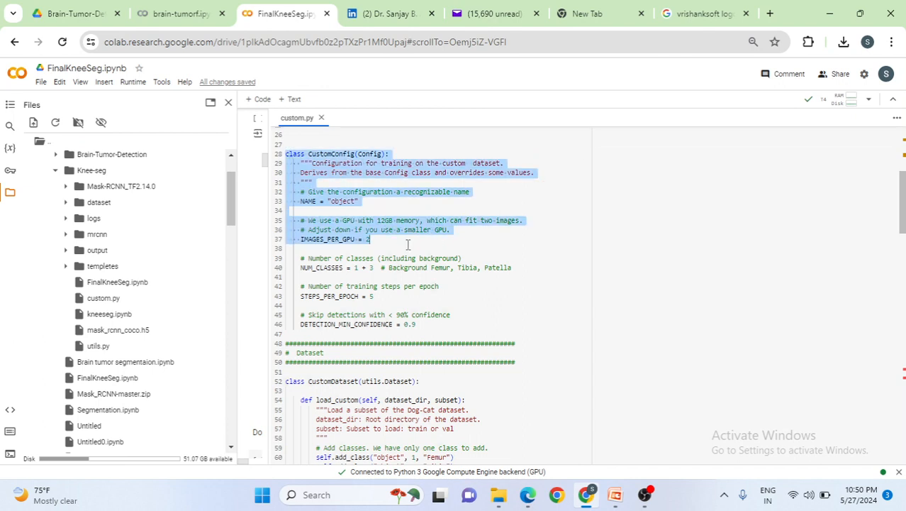
left_click(451, 315)
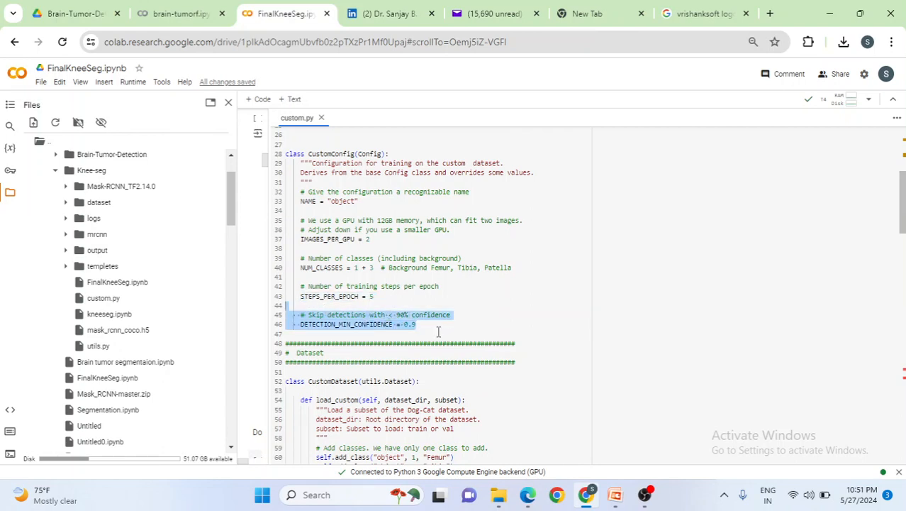
left_click(418, 324)
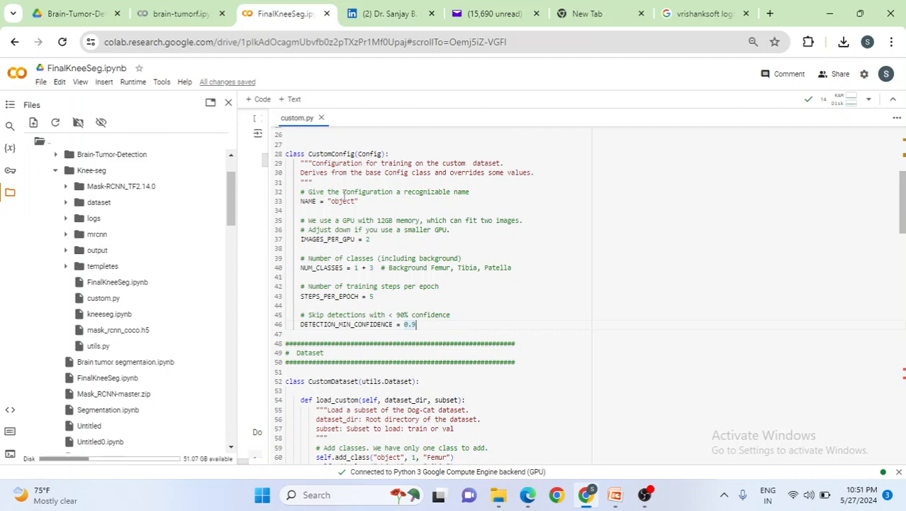
left_click_drag(287, 153, 417, 324)
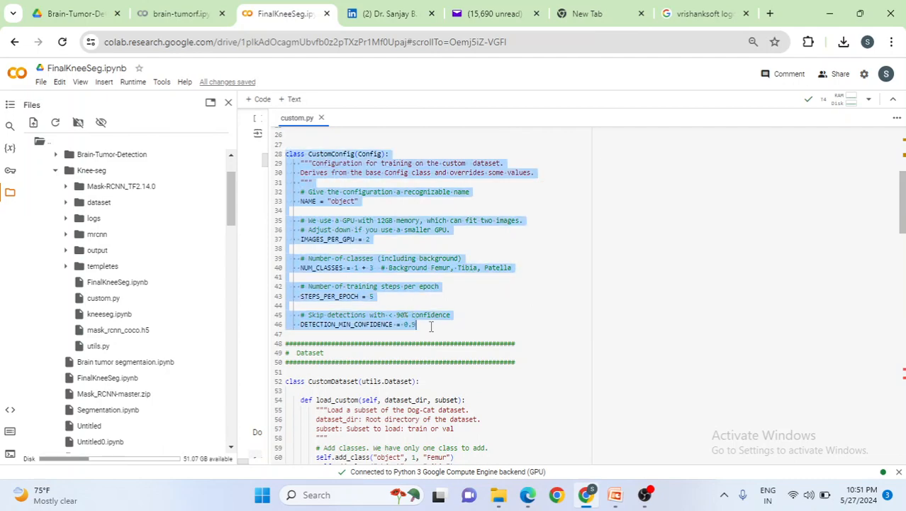
scroll("down", 3)
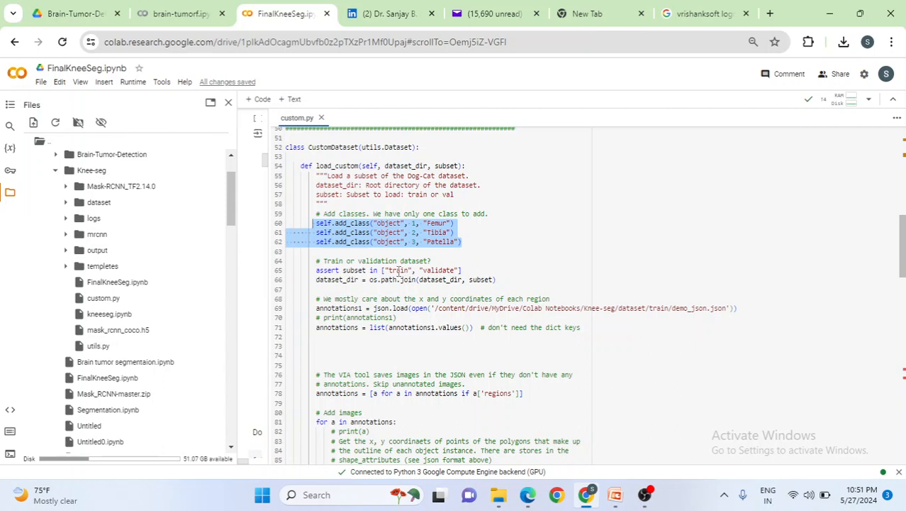
scroll("down", 3)
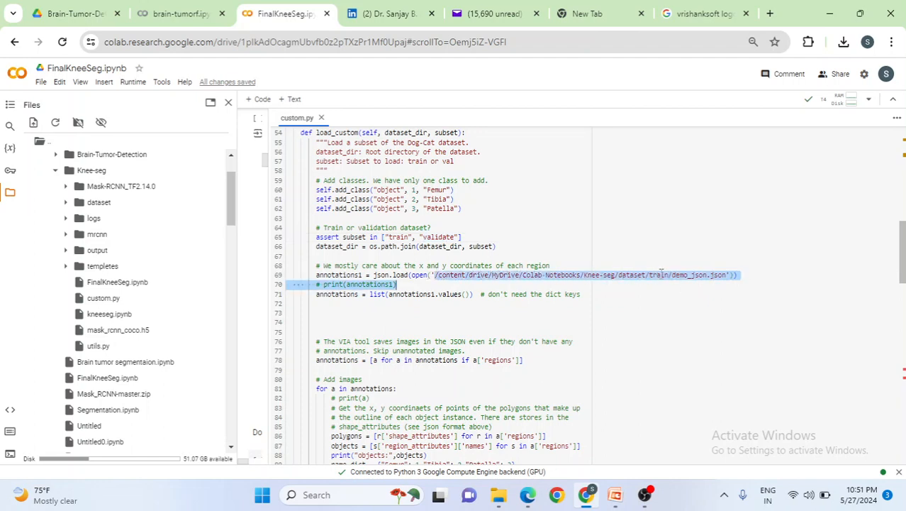
scroll("down", 3)
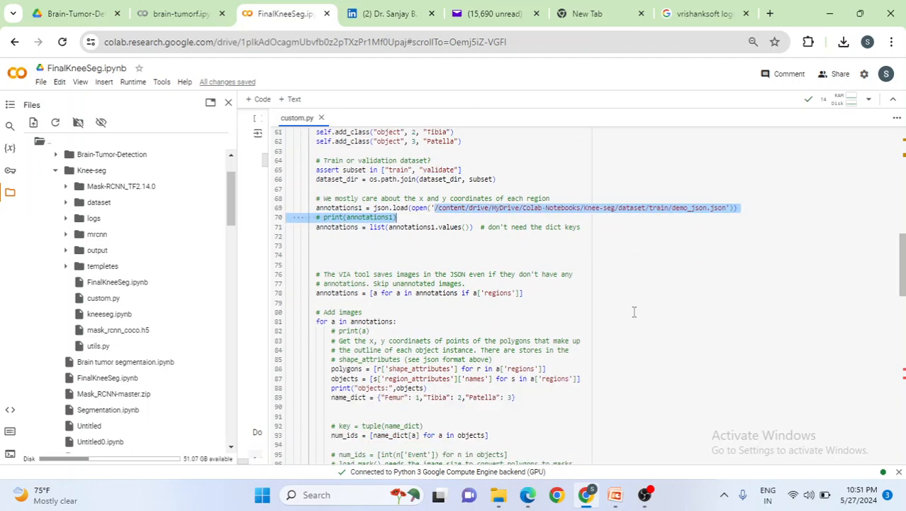
scroll("down", 3)
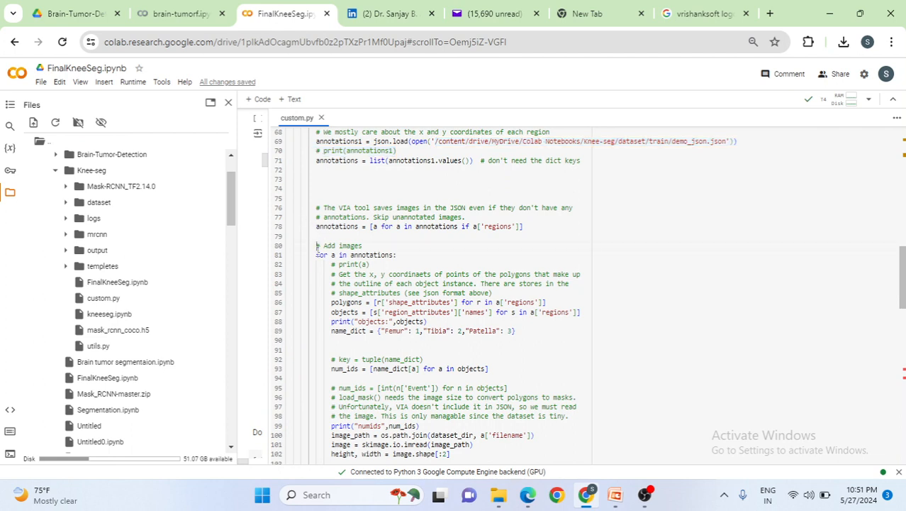
left_click_drag(317, 245, 518, 339)
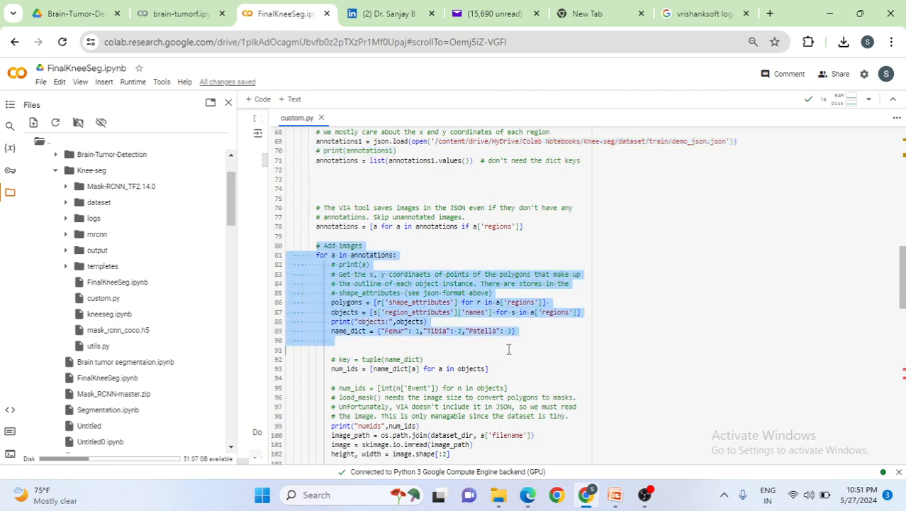
scroll("down", 3)
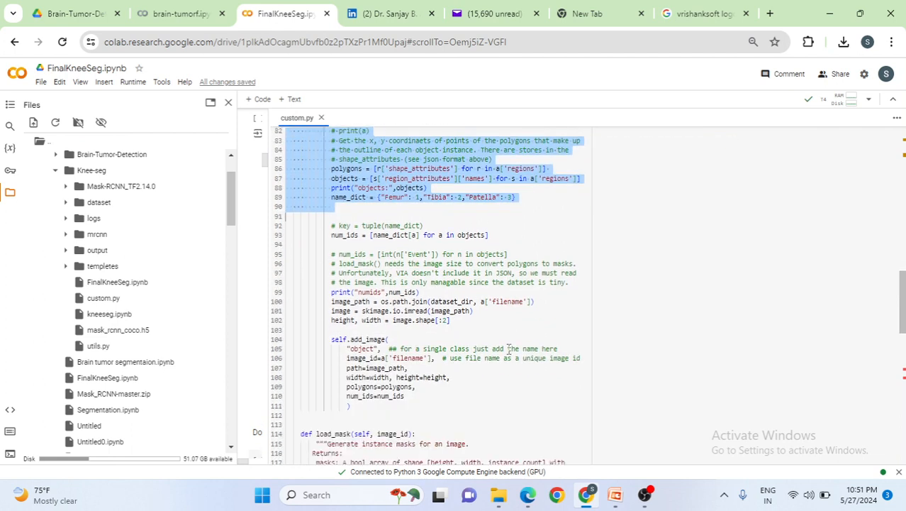
scroll("down", 3)
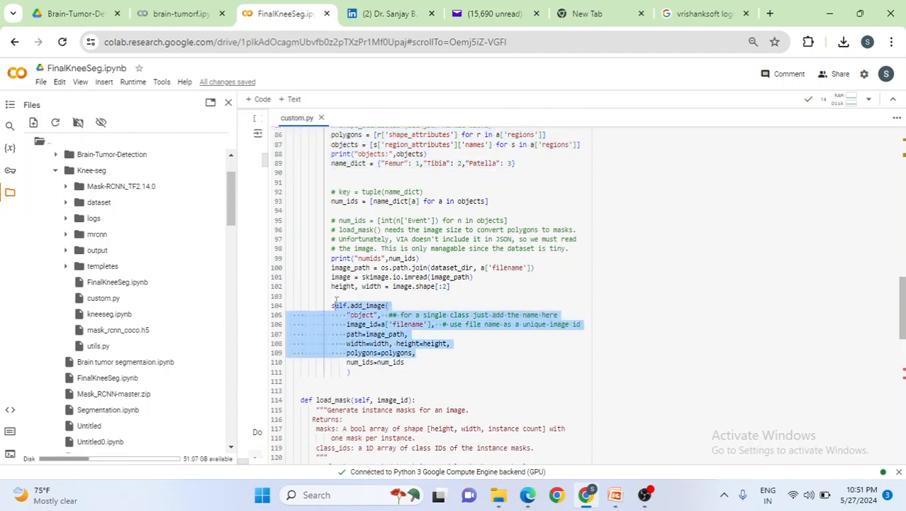
scroll("down", 3)
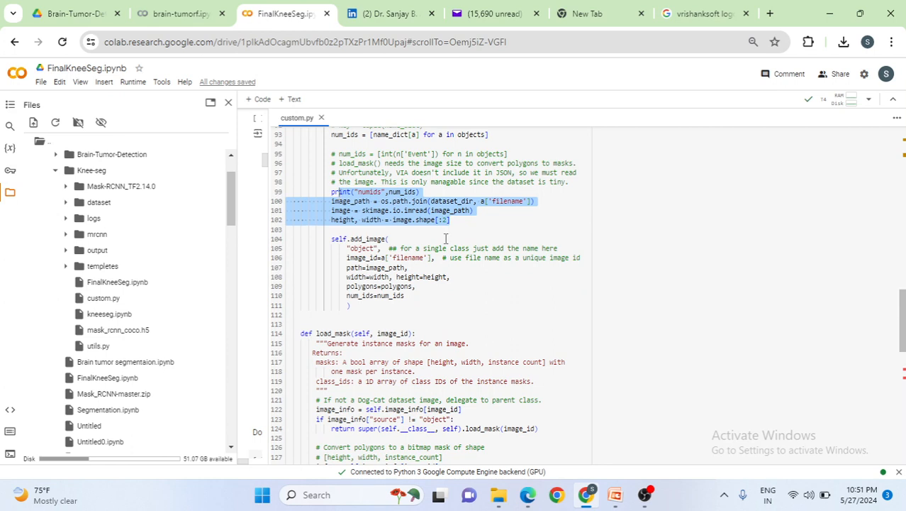
scroll("down", 3)
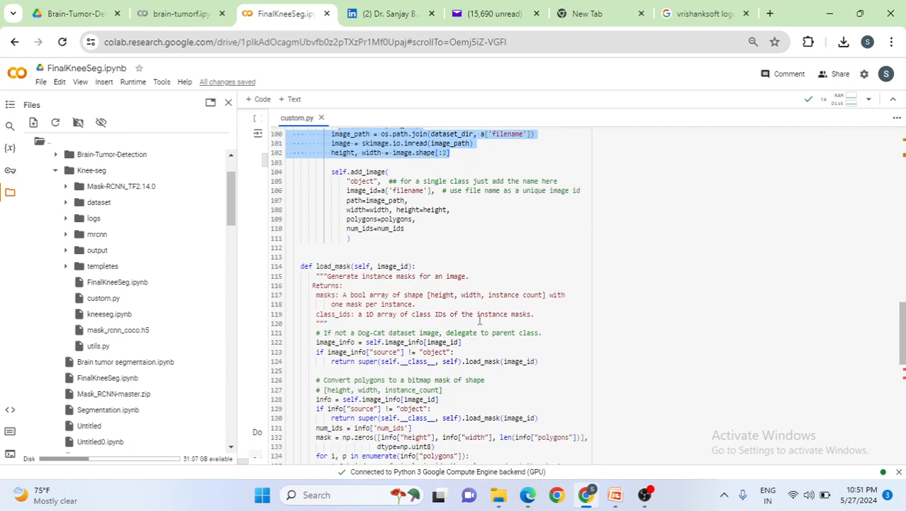
mouse_move(332, 306)
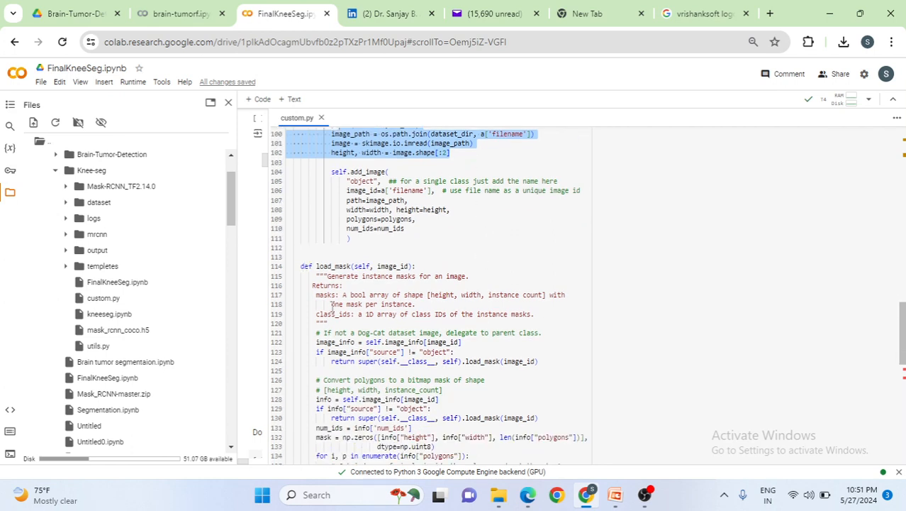
scroll("down", 3)
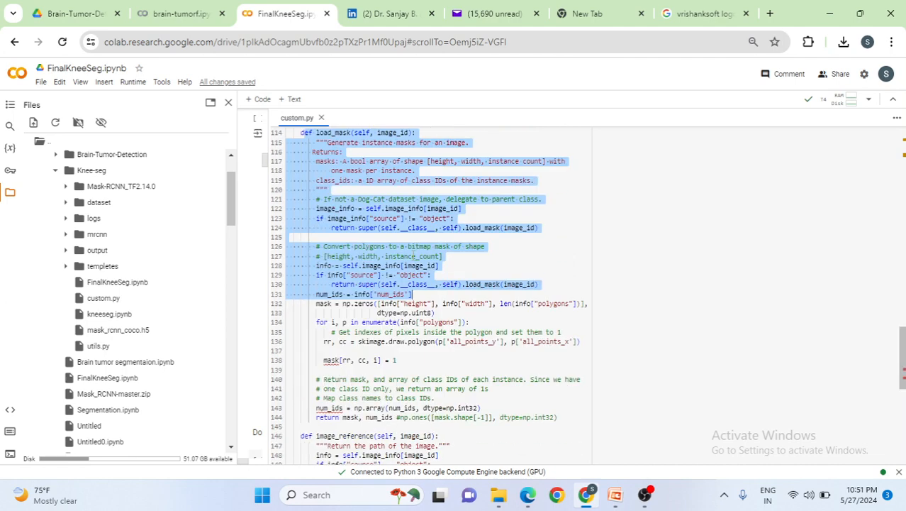
scroll("down", 3)
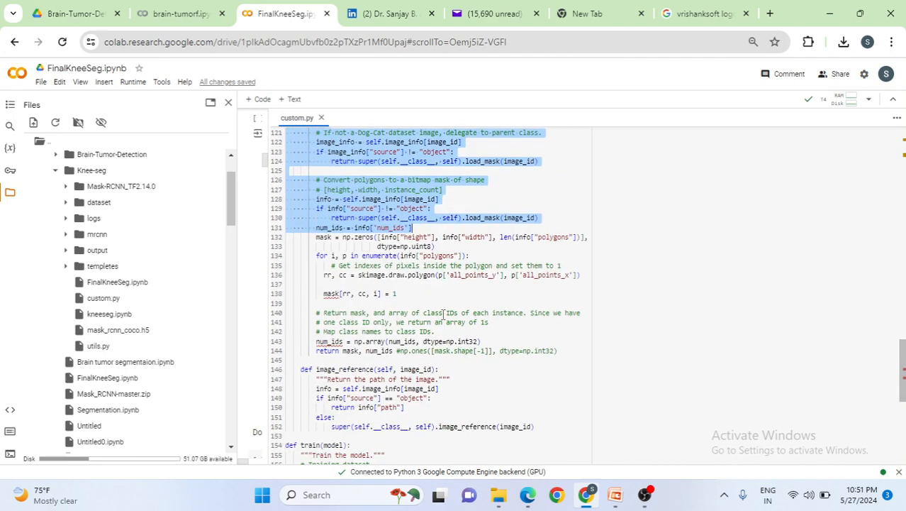
scroll("down", 3)
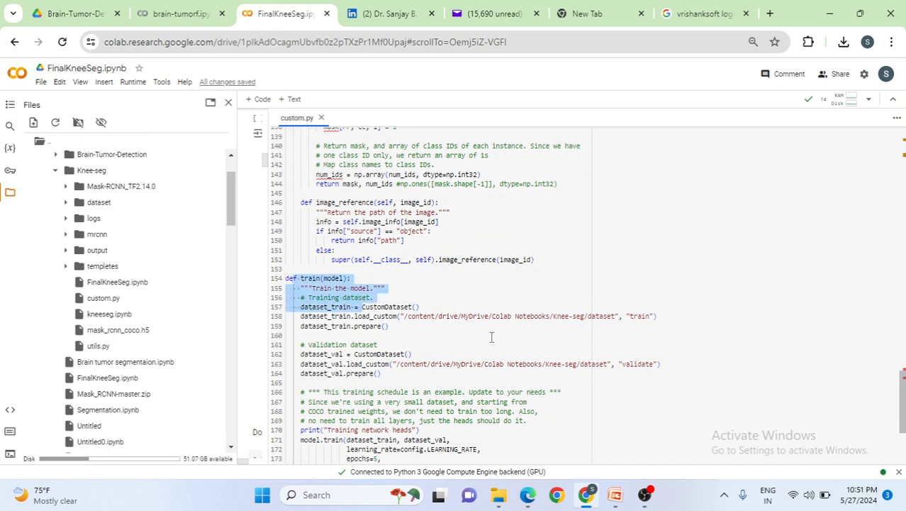
Step: Expand dataset to show Test, train, validate and highlight the validation path in train()
left_click(651, 315)
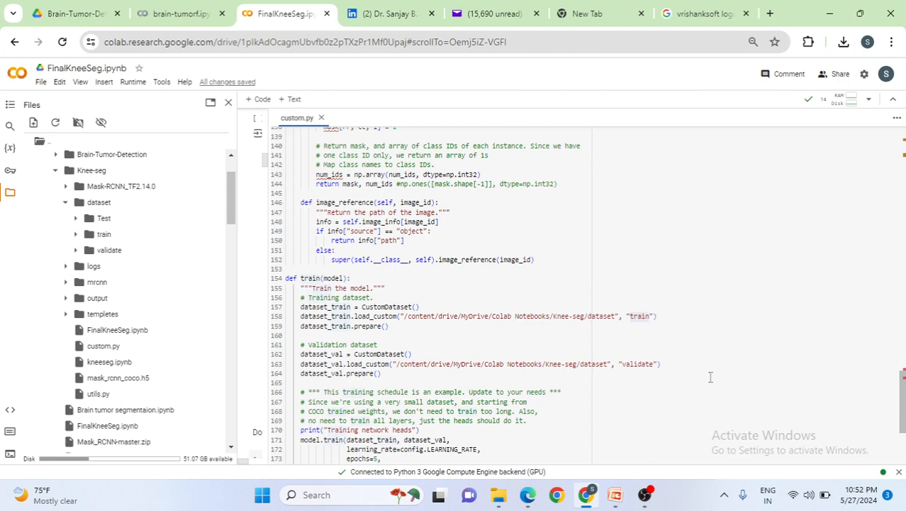
left_click_drag(556, 363, 660, 364)
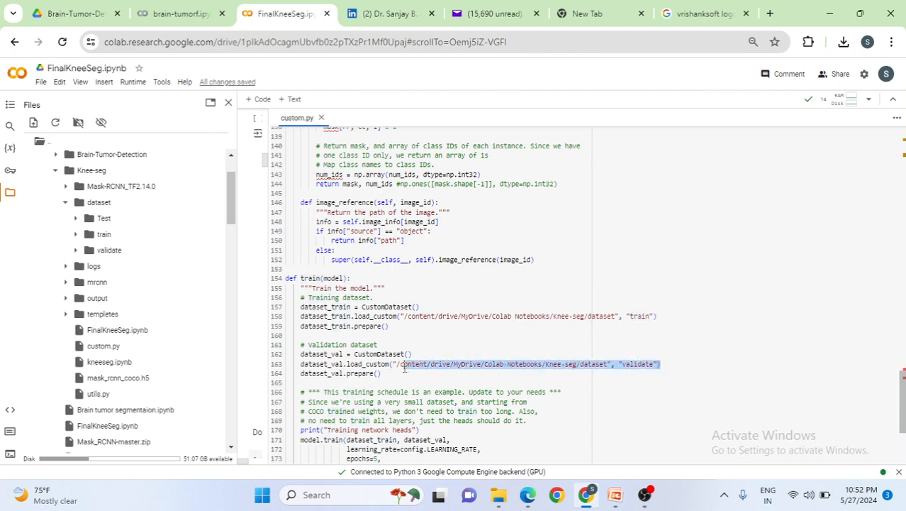
scroll("down", 3)
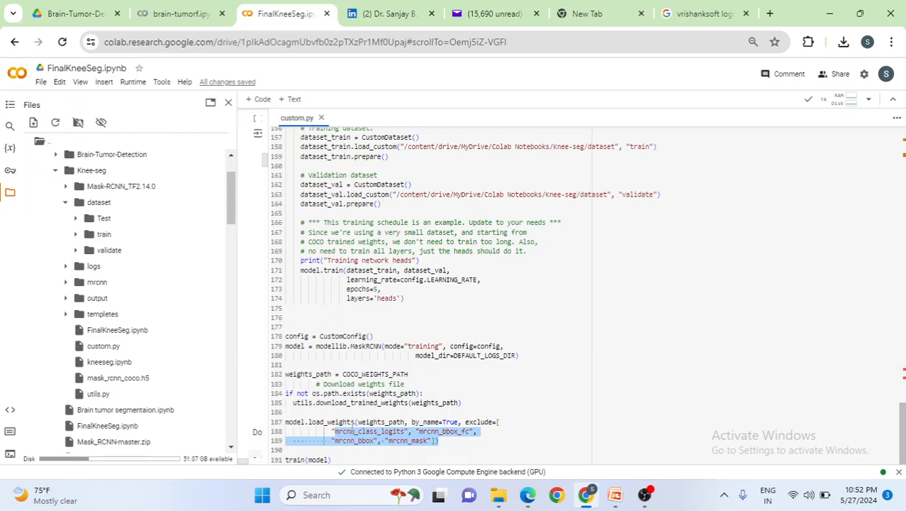
mouse_move(454, 434)
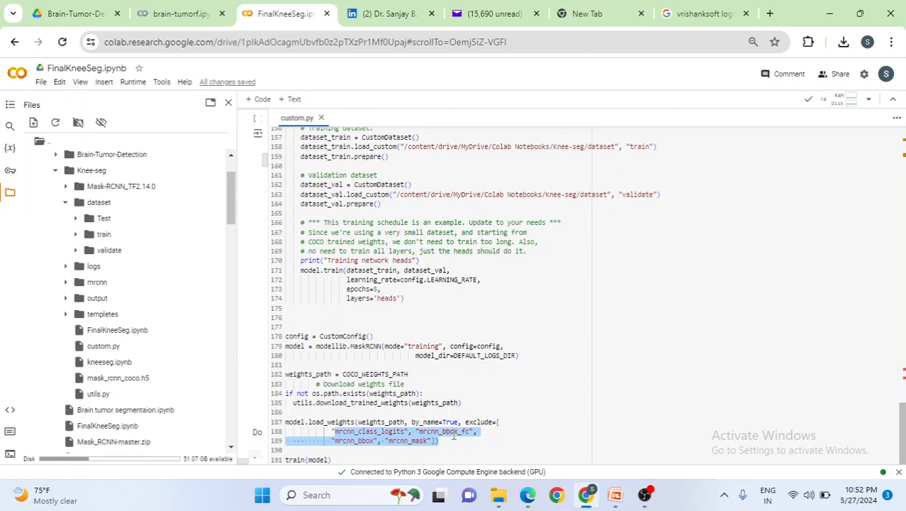
mouse_move(516, 448)
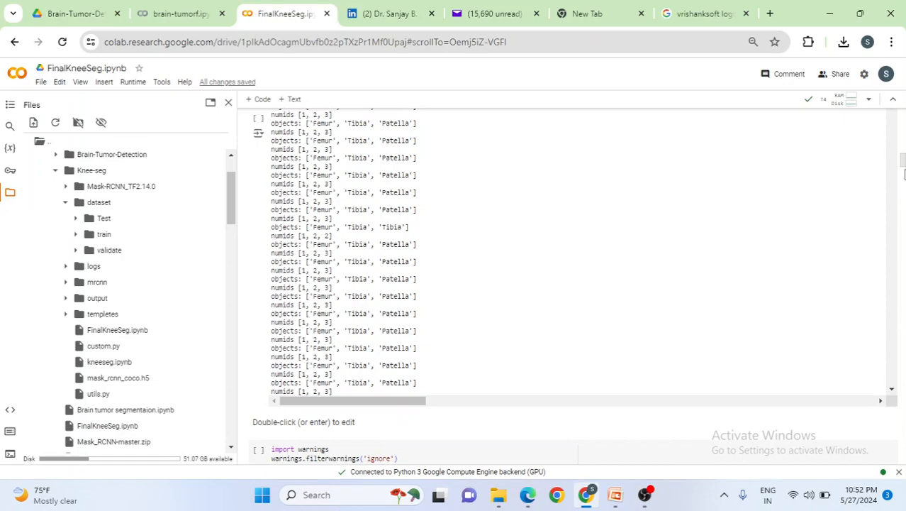
scroll("down", 3)
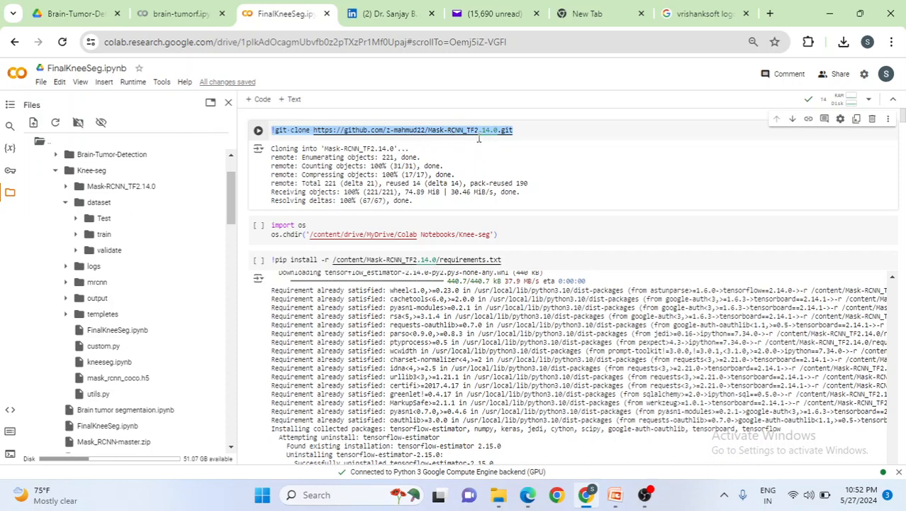
left_click(398, 131)
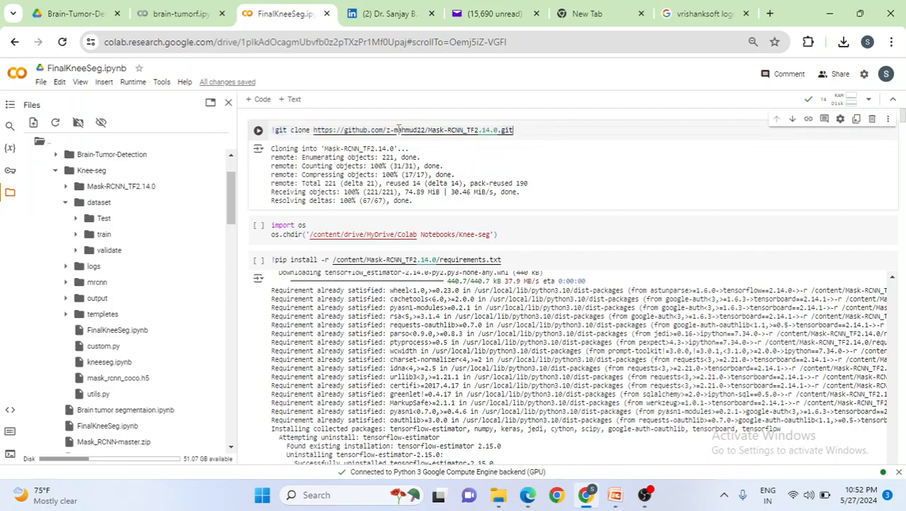
scroll("down", 3)
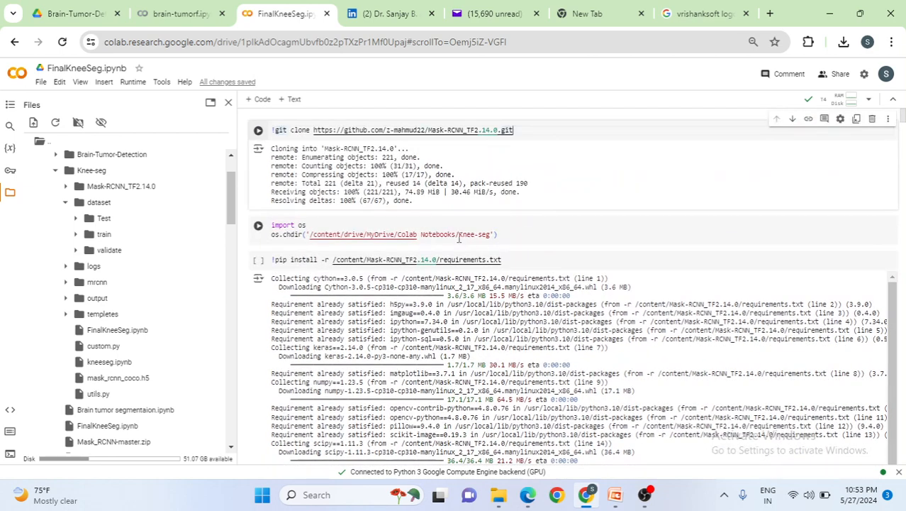
triple_click(383, 235)
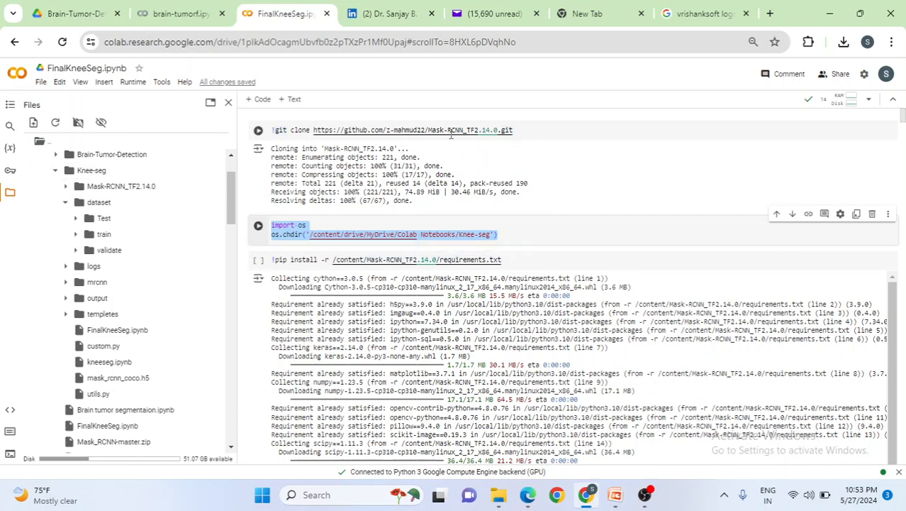
mouse_move(517, 261)
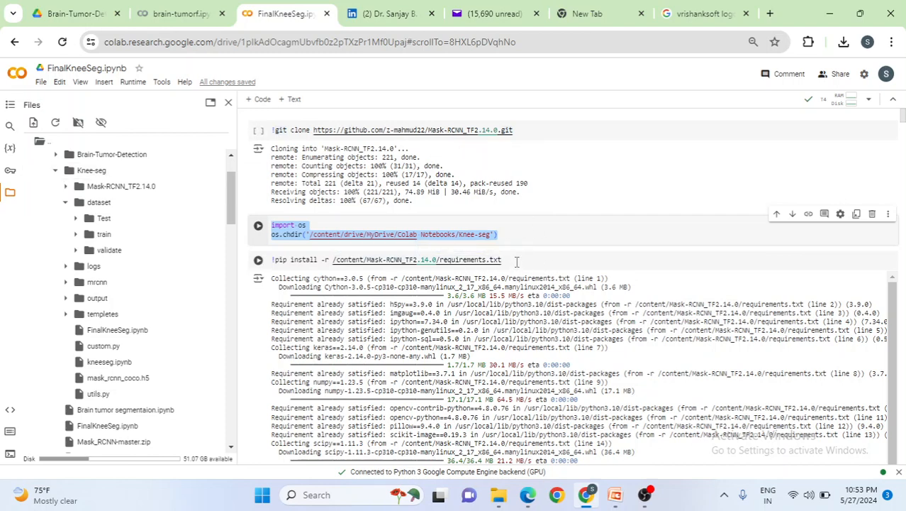
left_click(386, 258)
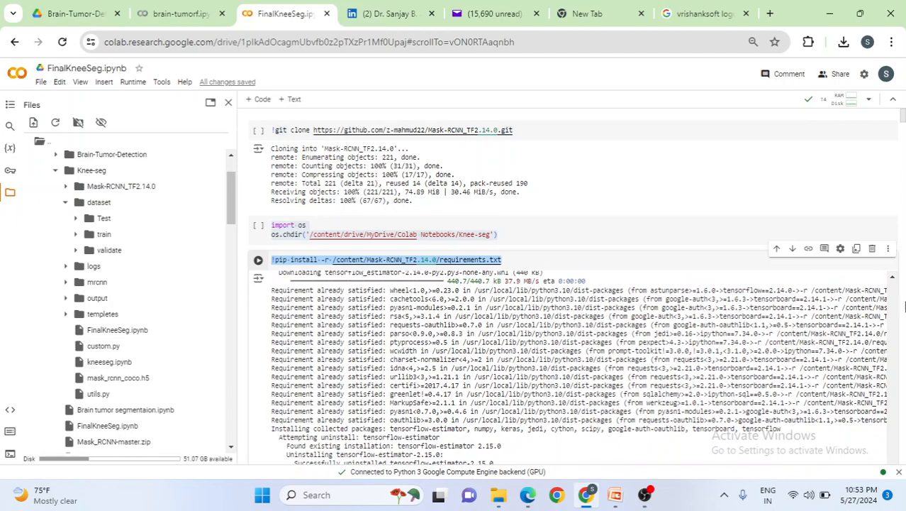
scroll("down", 3)
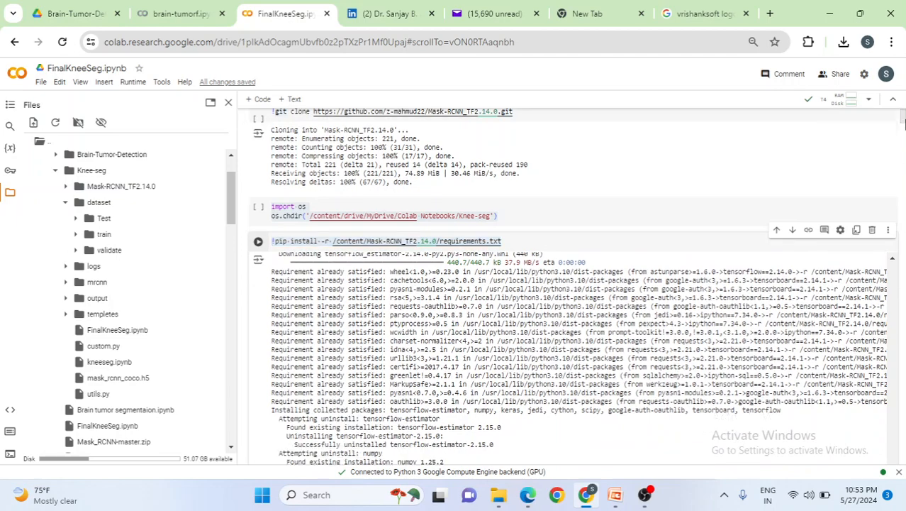
scroll("down", 3)
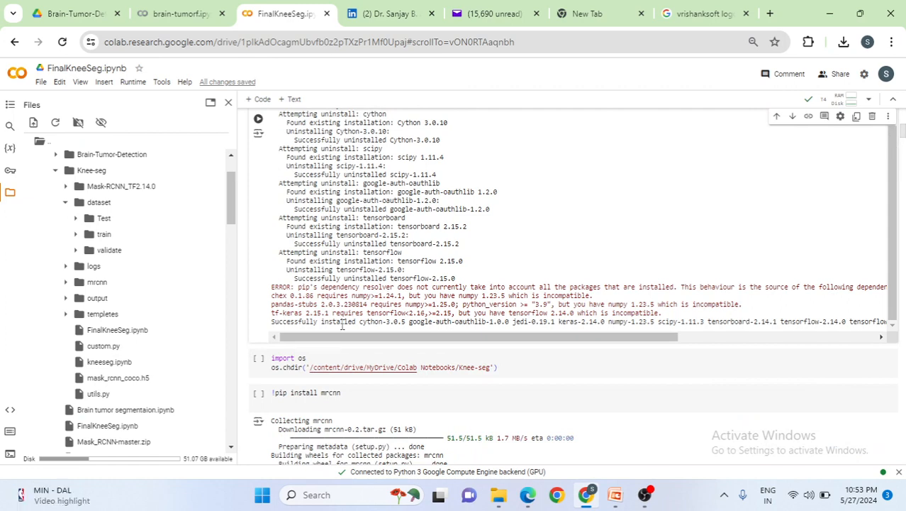
Step: Select the !pip install mrcnn output confirming mrcnn 0.2 installed, reaching the custom.py cell
scroll("down", 3)
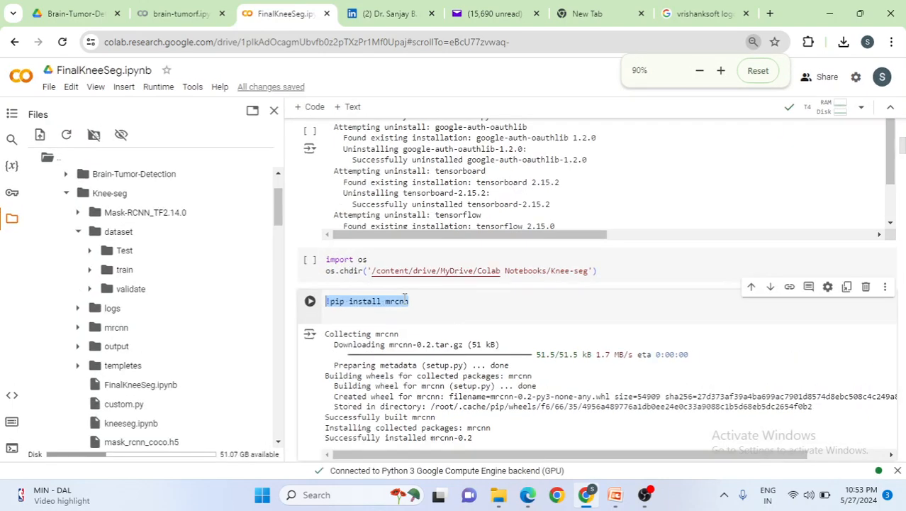
left_click(437, 300)
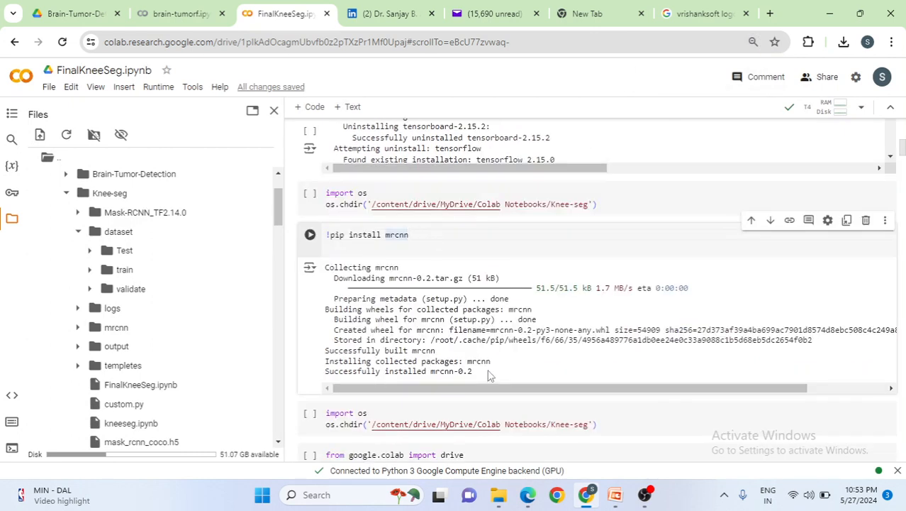
left_click_drag(324, 266, 471, 371)
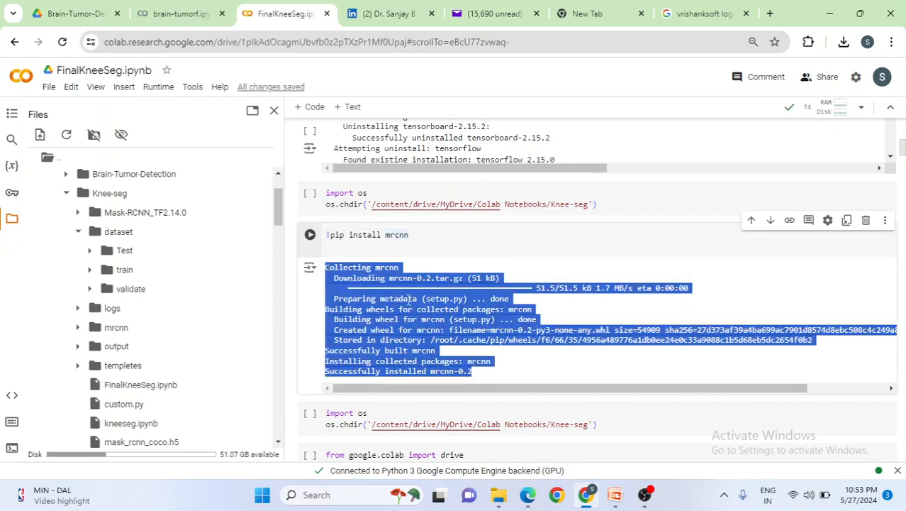
scroll("down", 3)
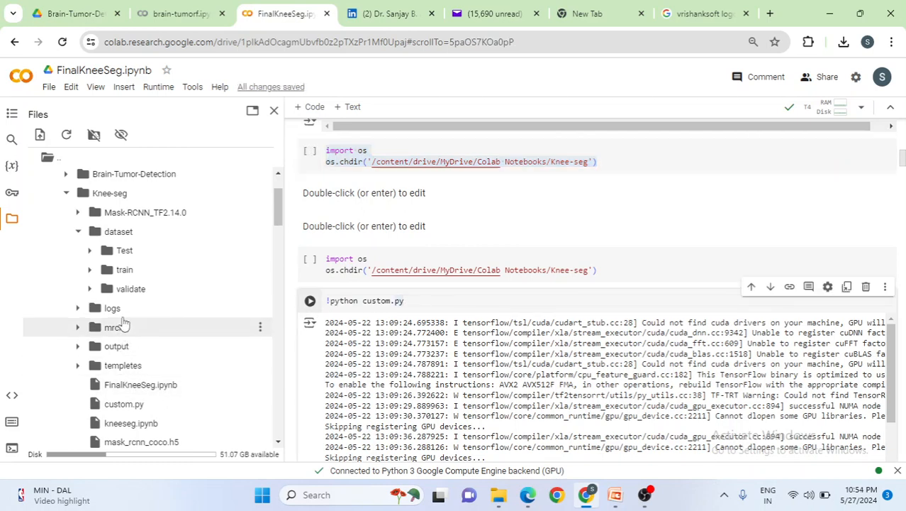
Step: Read the custom.py log past Femur, Tibia, Patella annotations to the interrupted epoch at step 2/5
scroll("down", 3)
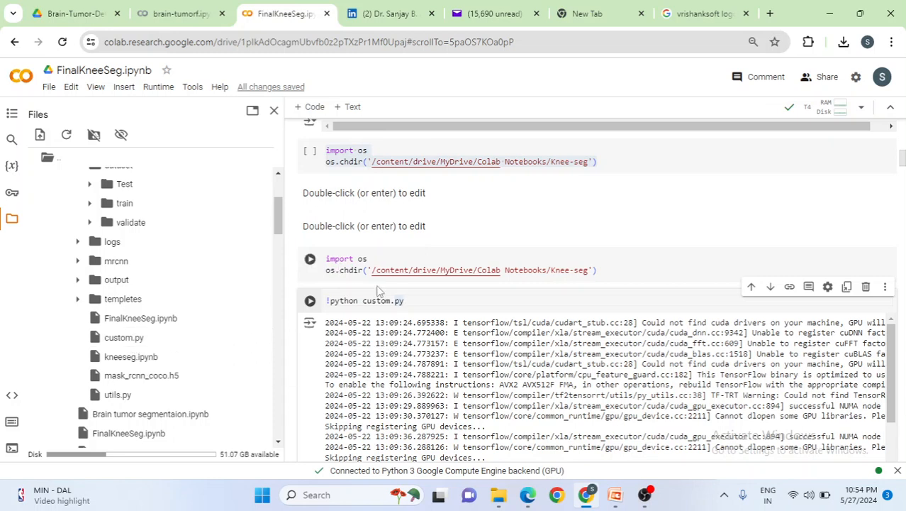
mouse_move(310, 301)
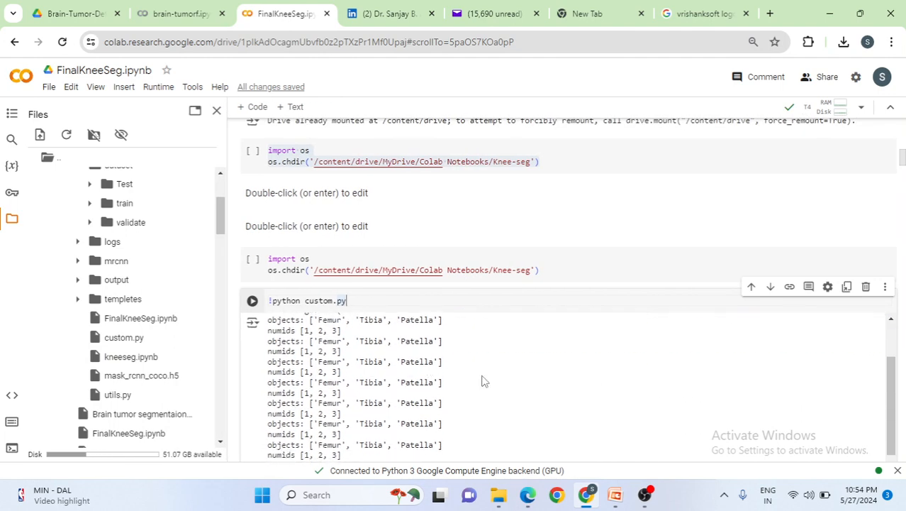
mouse_move(486, 380)
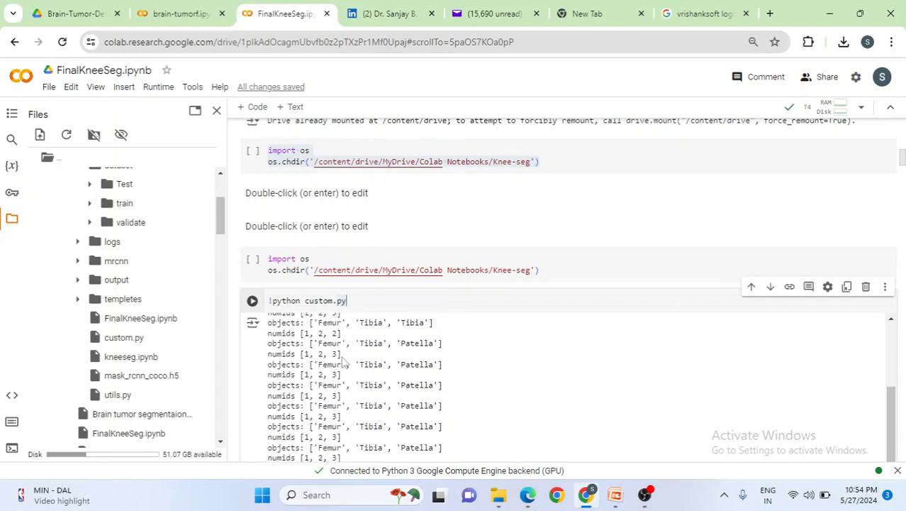
scroll("down", 3)
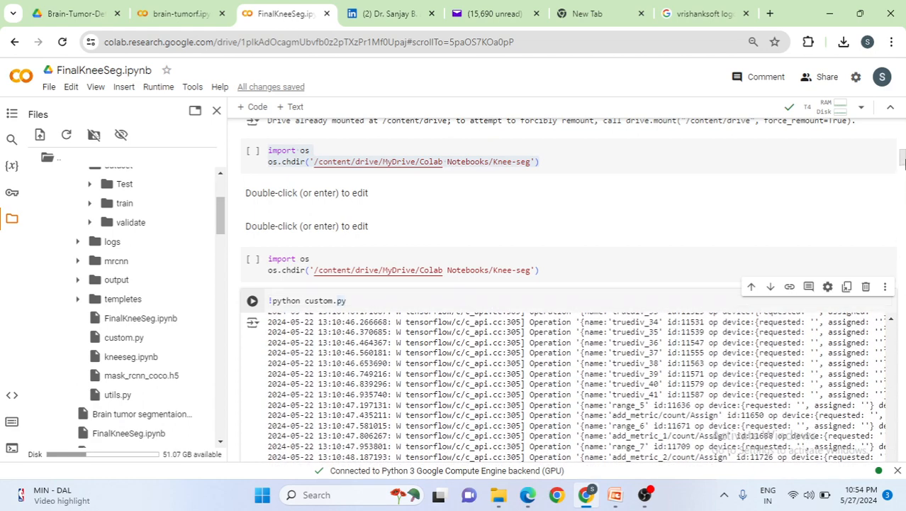
scroll("down", 3)
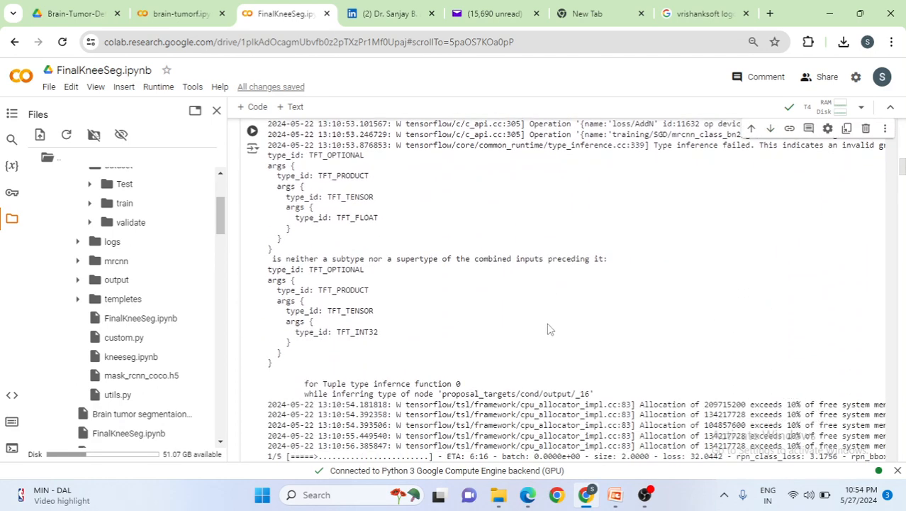
scroll("down", 3)
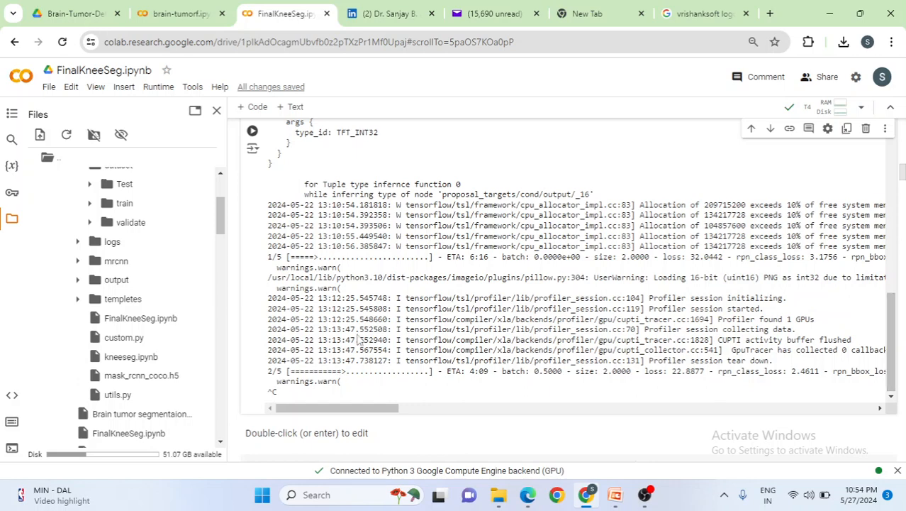
scroll("down", 3)
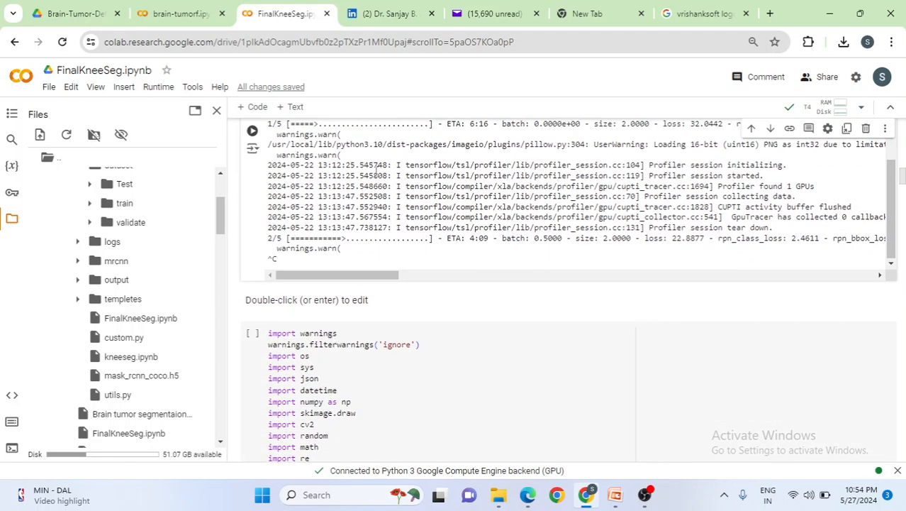
mouse_move(110, 241)
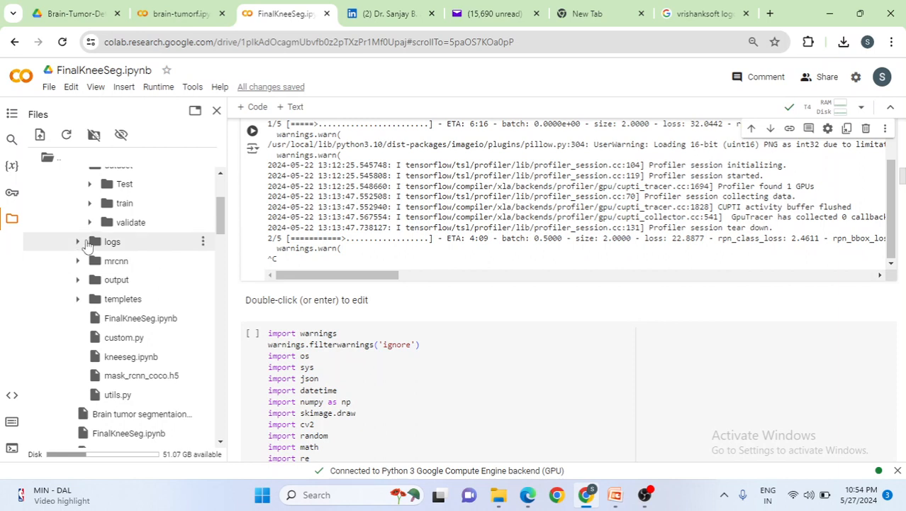
Step: Expand logs and its run folders until object20240518T1911 lists checkpoints mask_rcnn_object_0001 to 0005
left_click(111, 241)
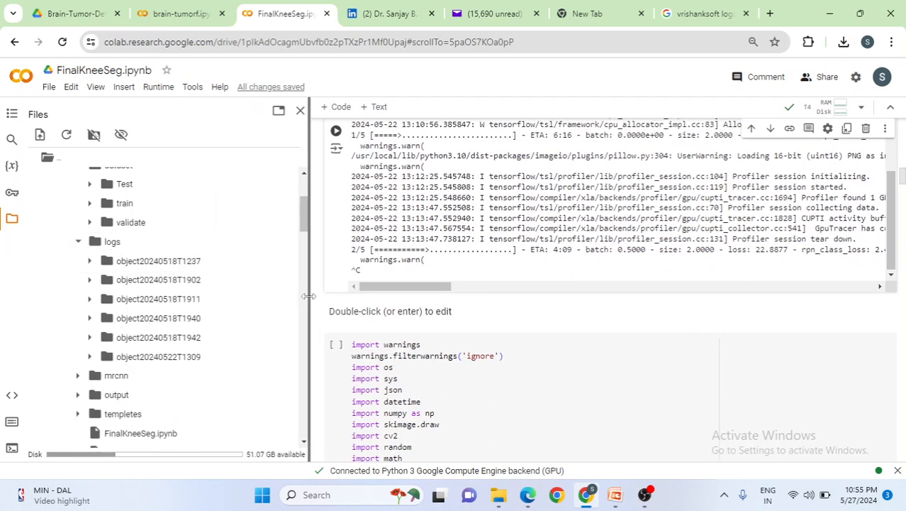
left_click(91, 337)
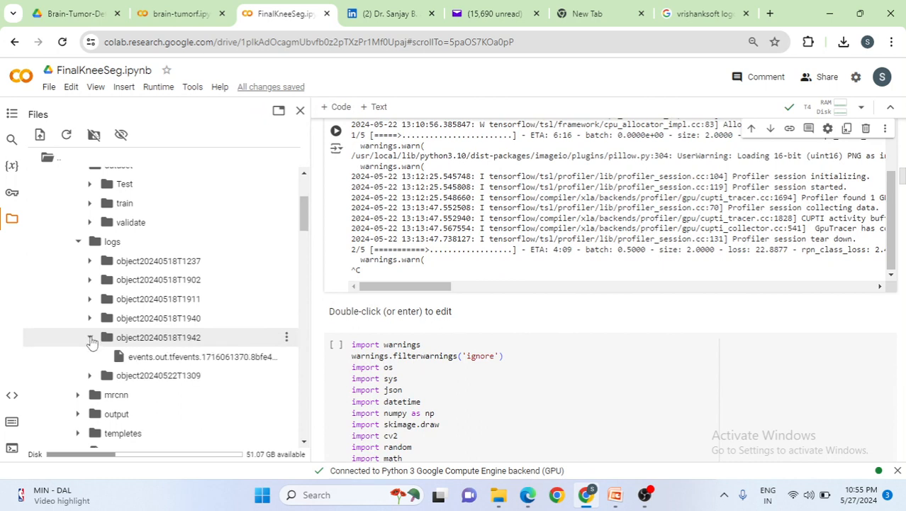
left_click(91, 338)
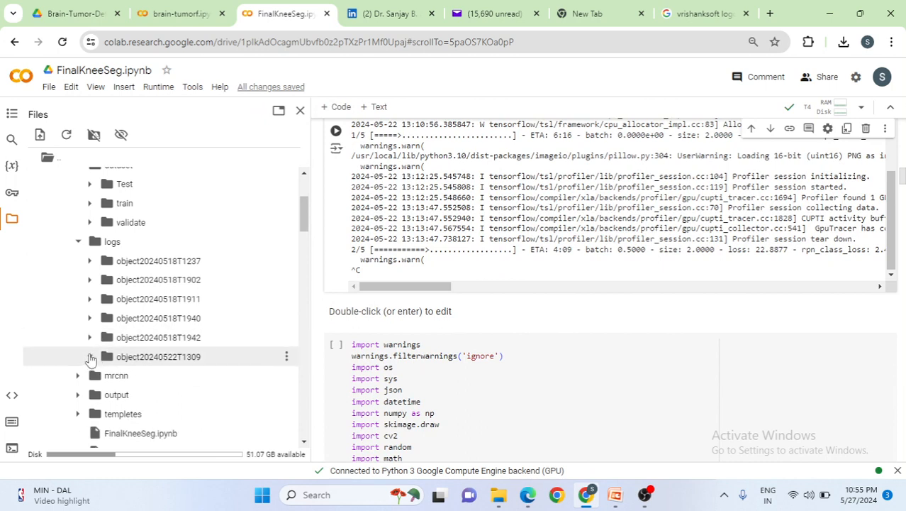
left_click(90, 356)
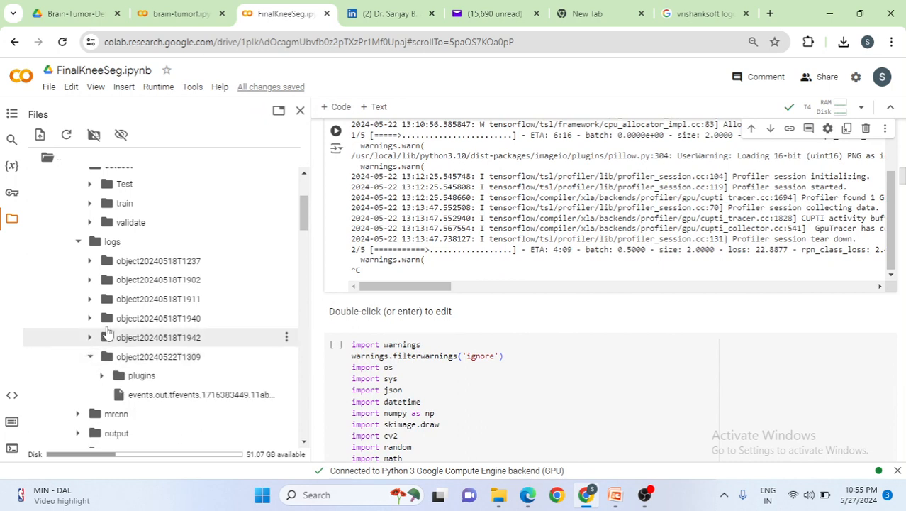
left_click(89, 318)
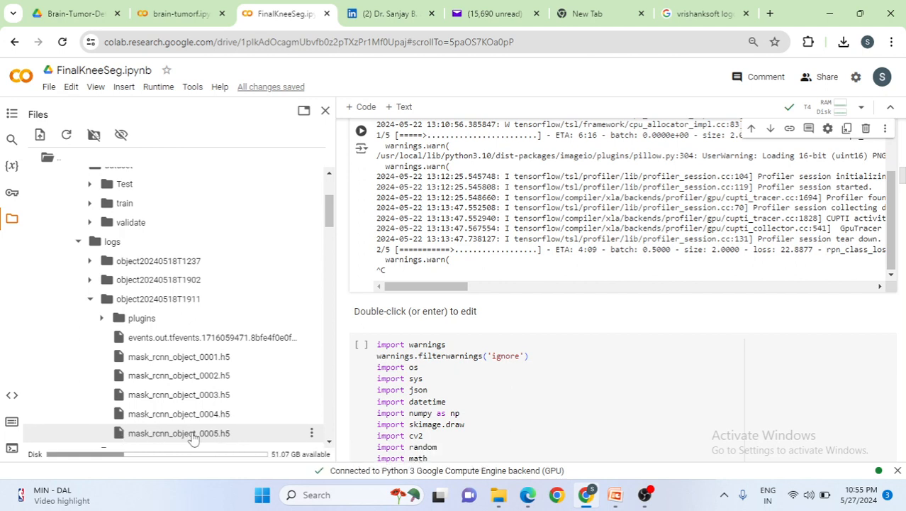
mouse_move(191, 433)
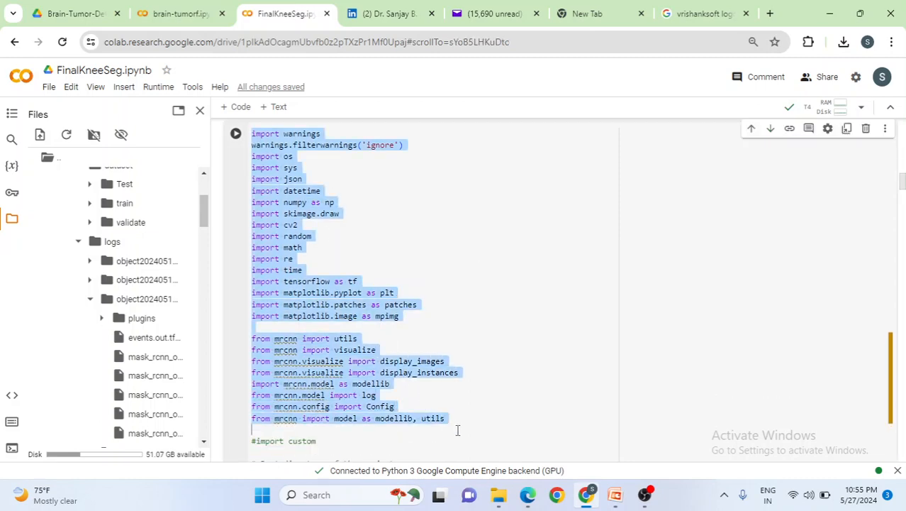
Step: Select the WEIGHTS_PATH string pointing to mask_rcnn_object_0005.h5 in object20240518T1911
scroll("down", 3)
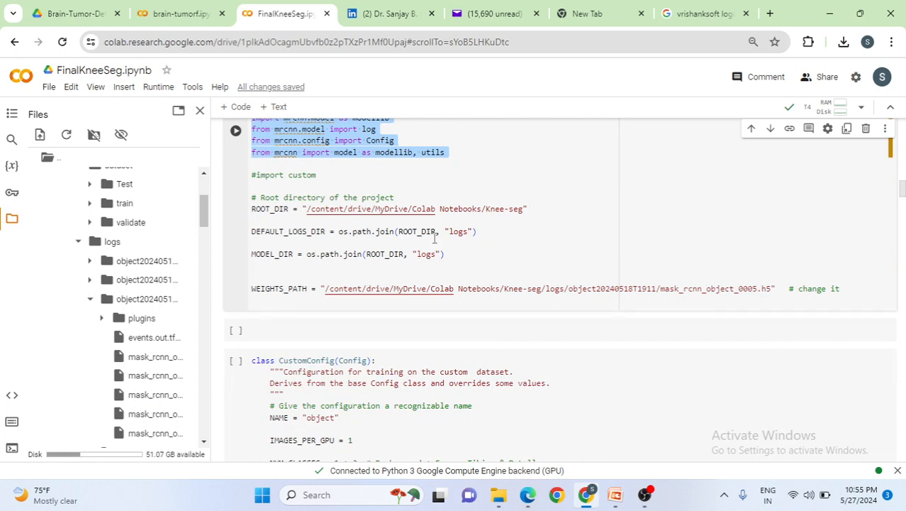
mouse_move(475, 243)
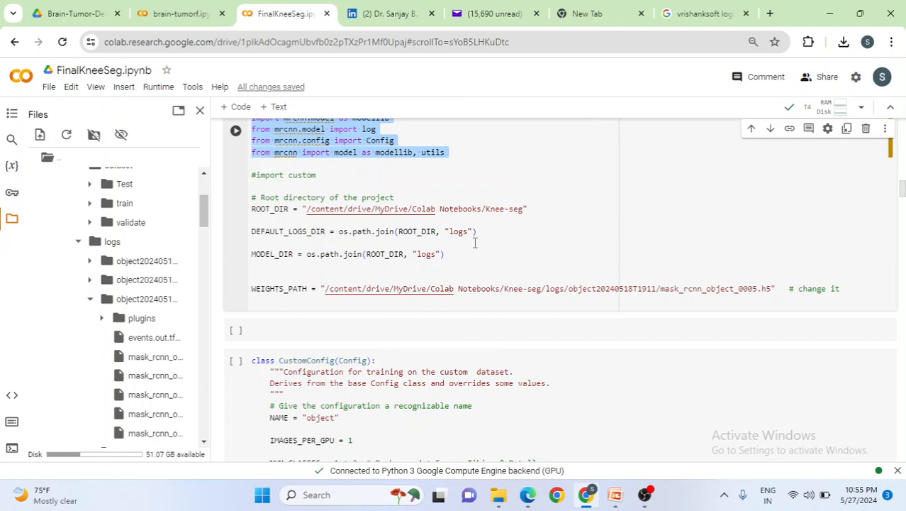
mouse_move(427, 265)
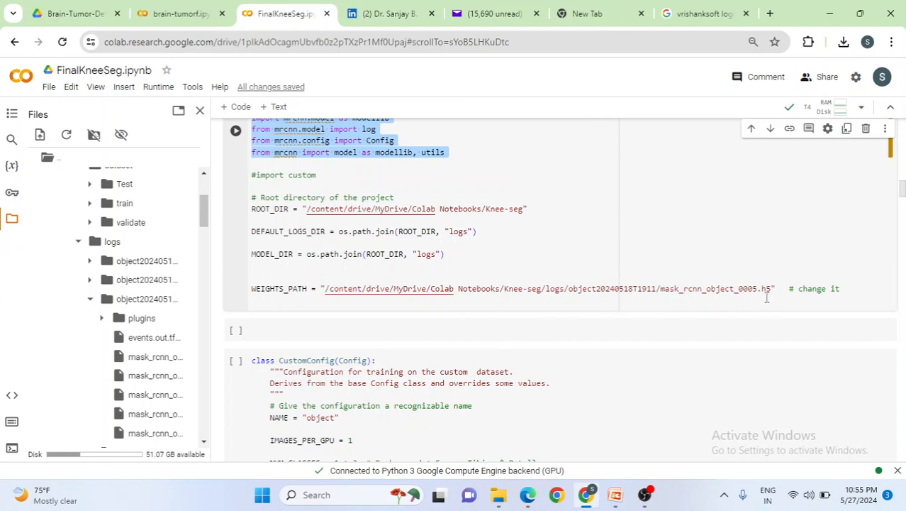
left_click(763, 288)
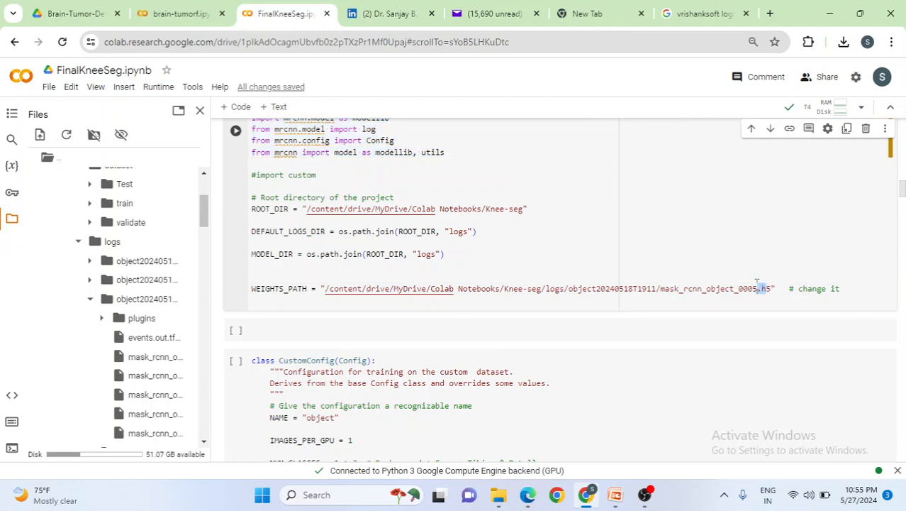
left_click_drag(759, 288, 717, 288)
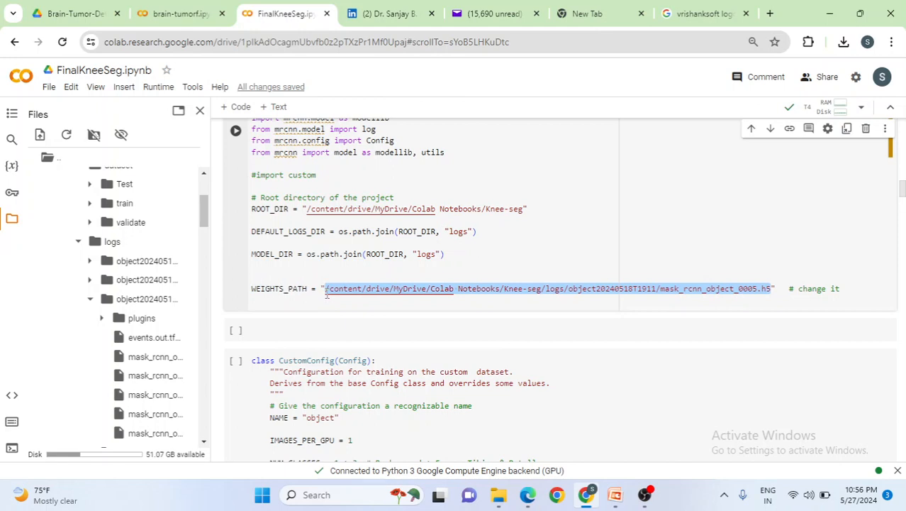
mouse_move(713, 309)
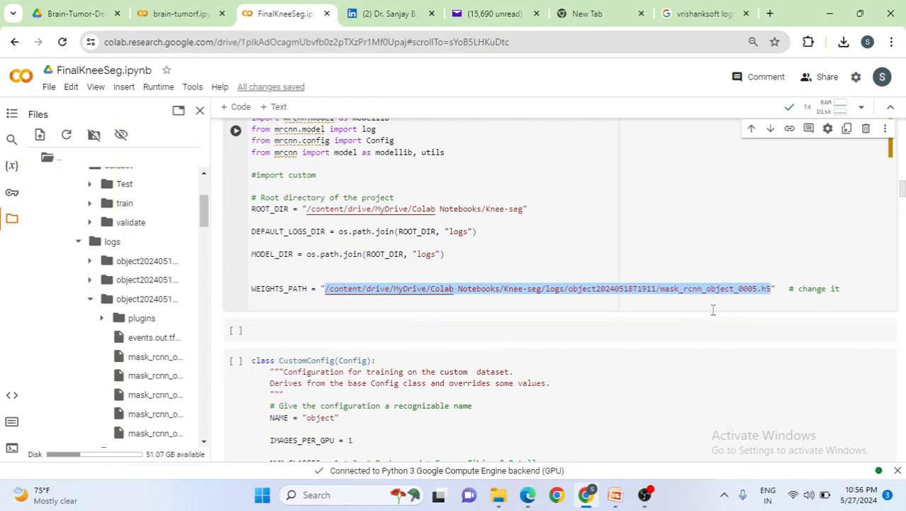
mouse_move(714, 309)
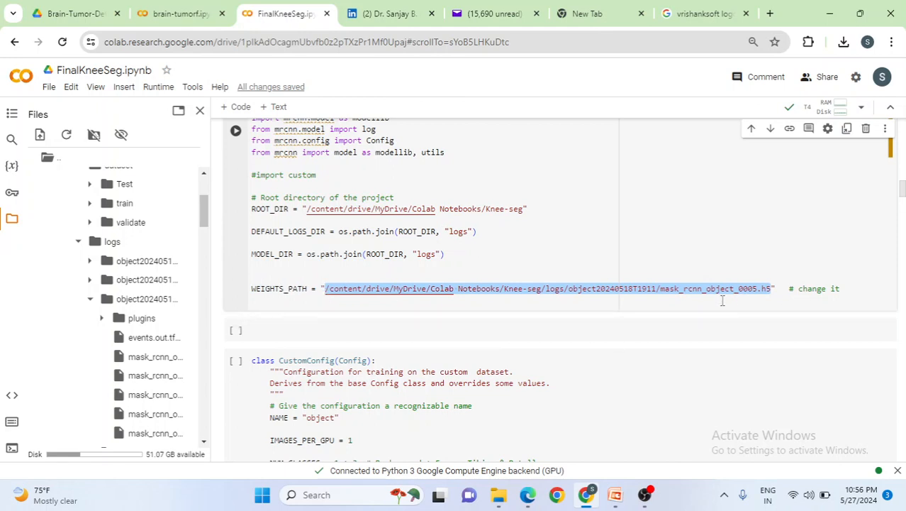
mouse_move(146, 261)
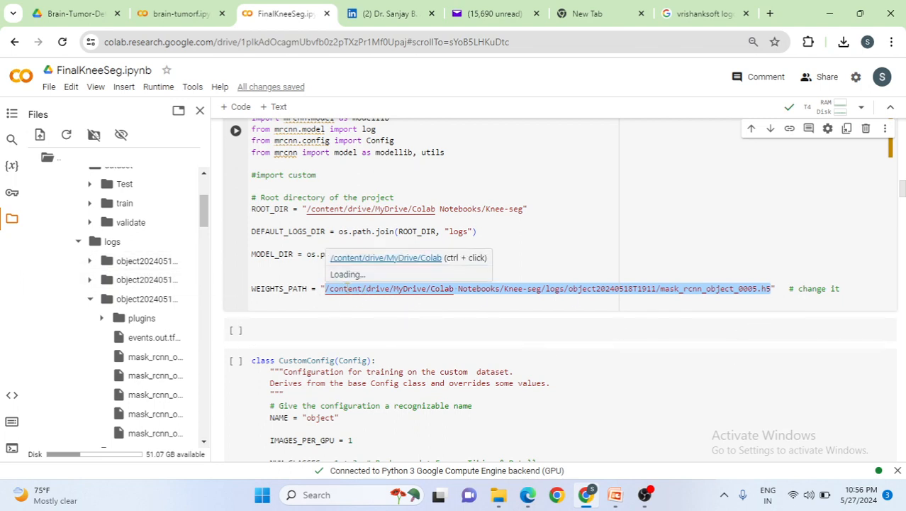
scroll("down", 3)
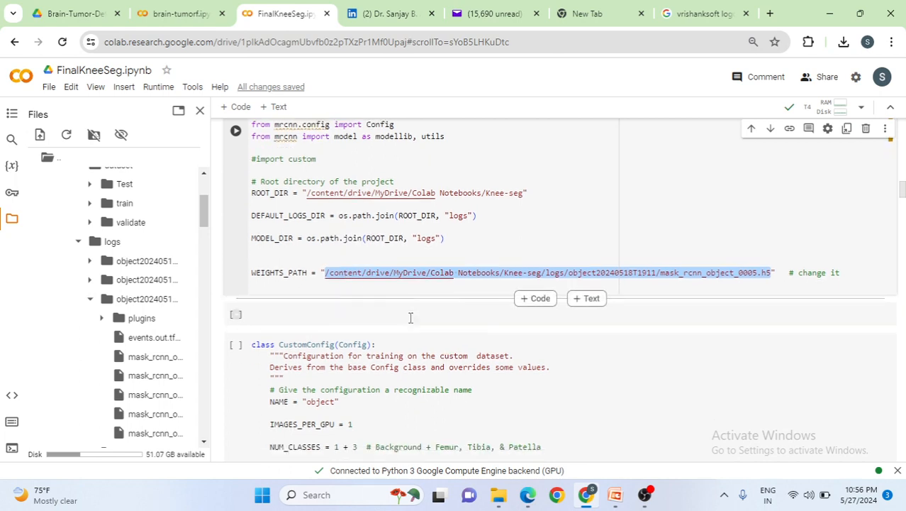
scroll("down", 3)
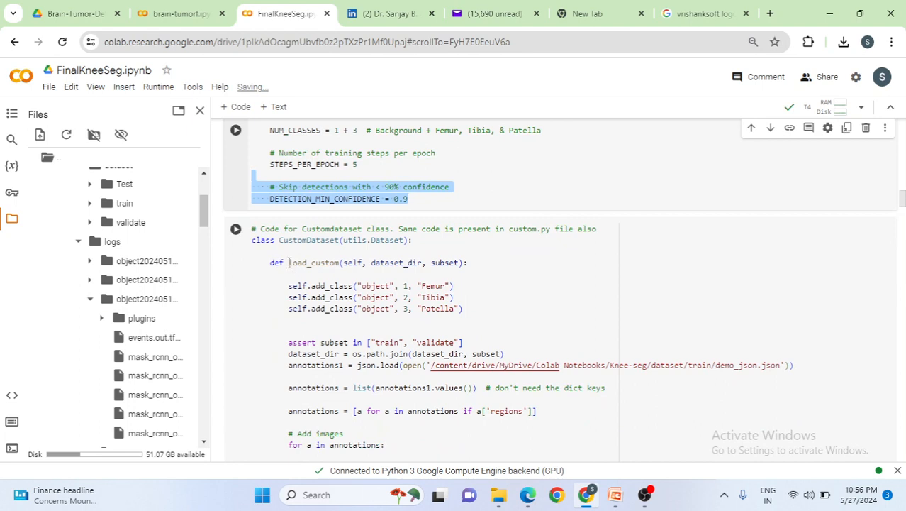
scroll("down", 3)
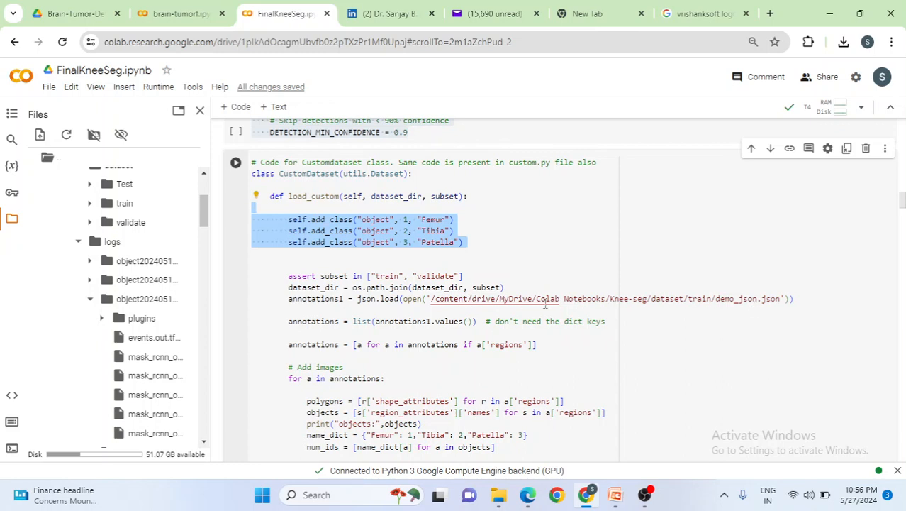
mouse_move(764, 301)
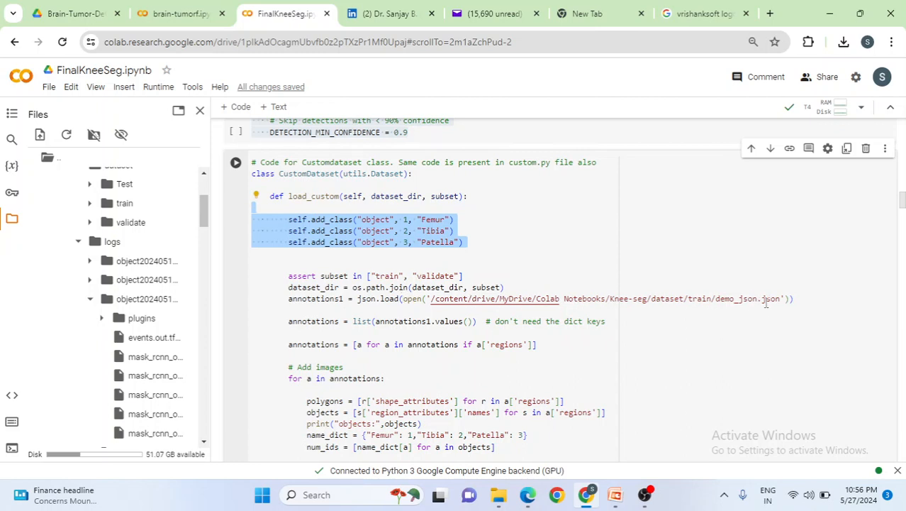
mouse_move(669, 309)
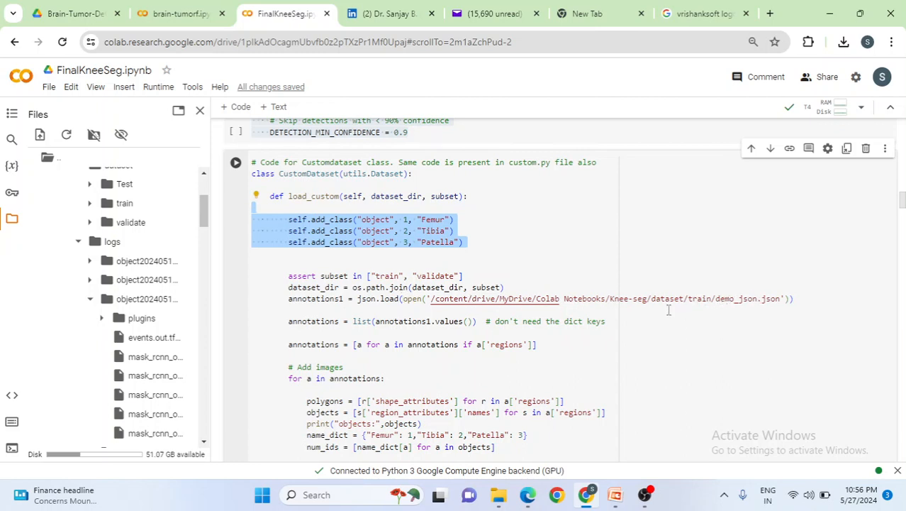
scroll("down", 3)
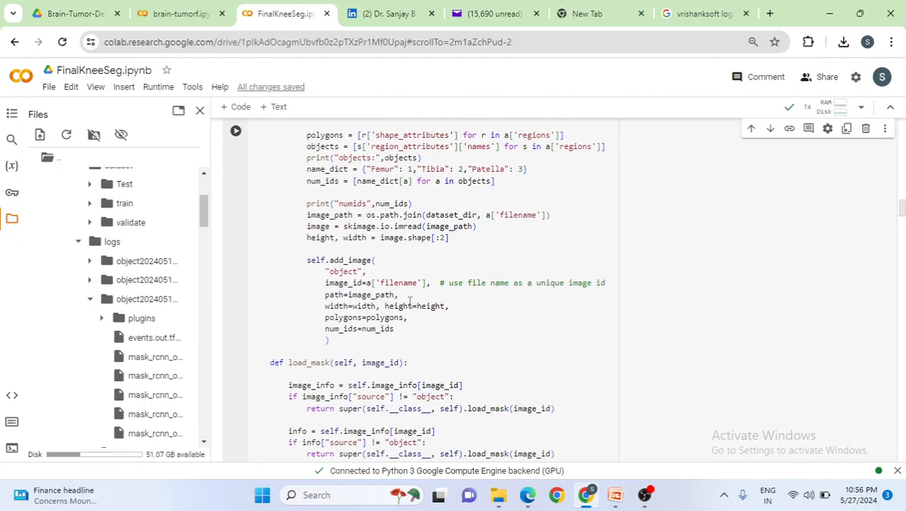
left_click_drag(306, 260, 385, 306)
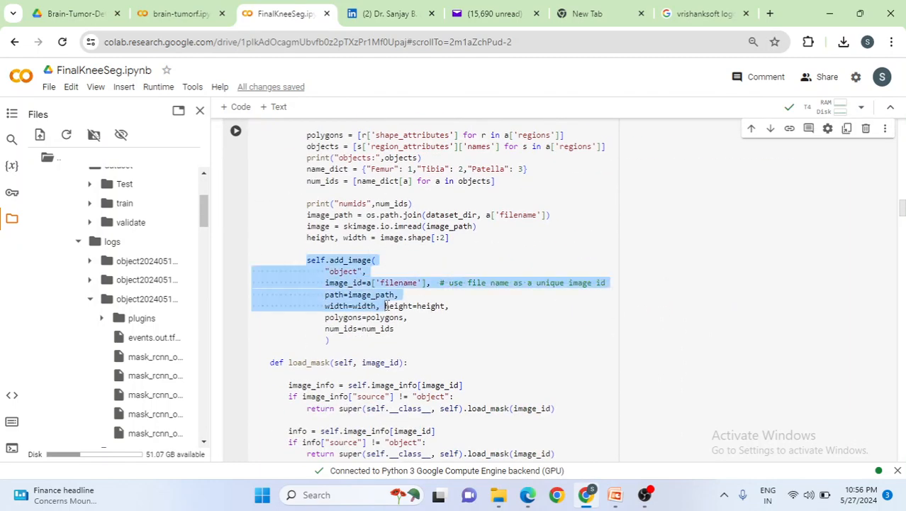
scroll("down", 3)
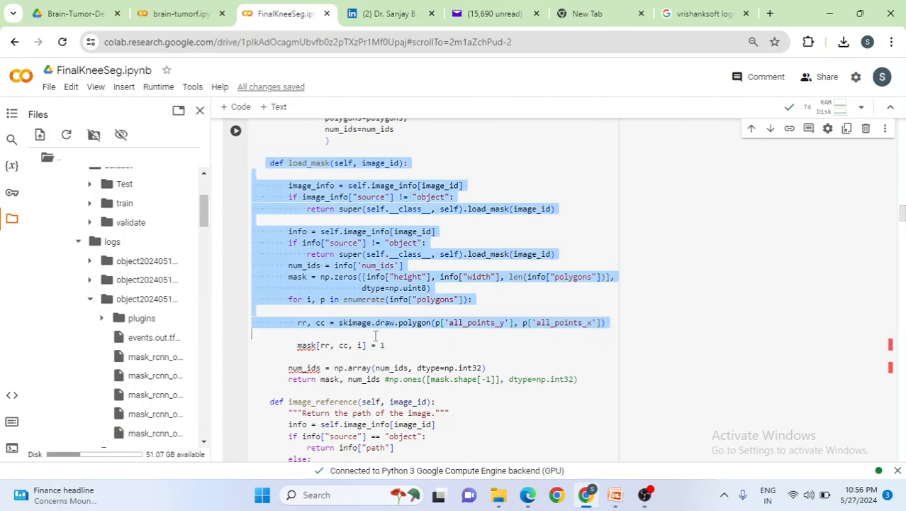
scroll("down", 3)
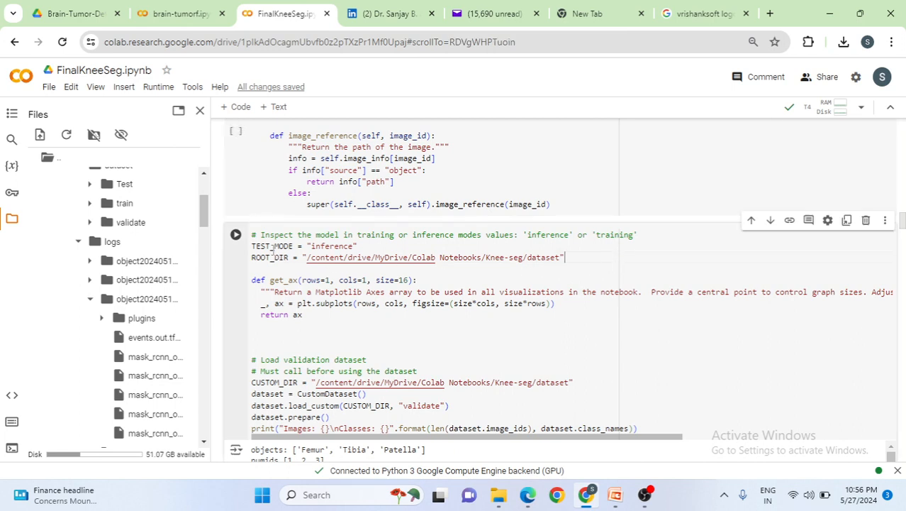
double_click(332, 246)
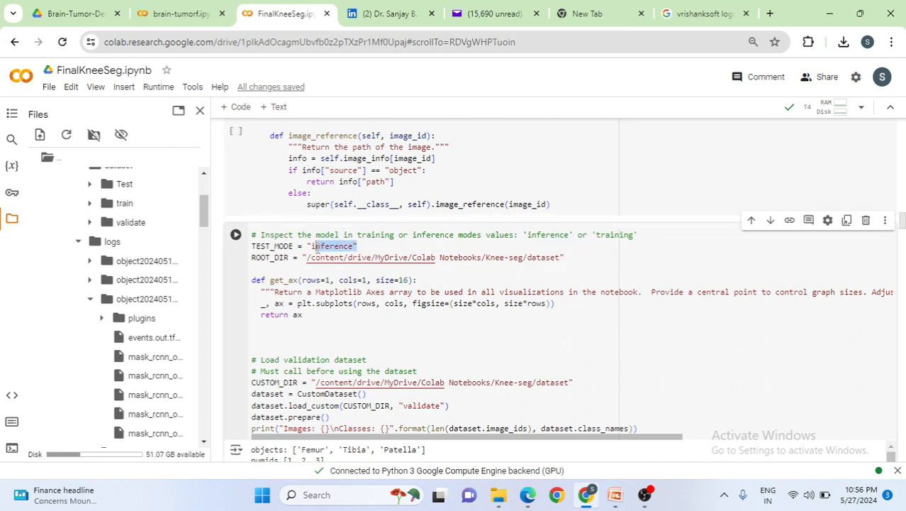
double_click(332, 245)
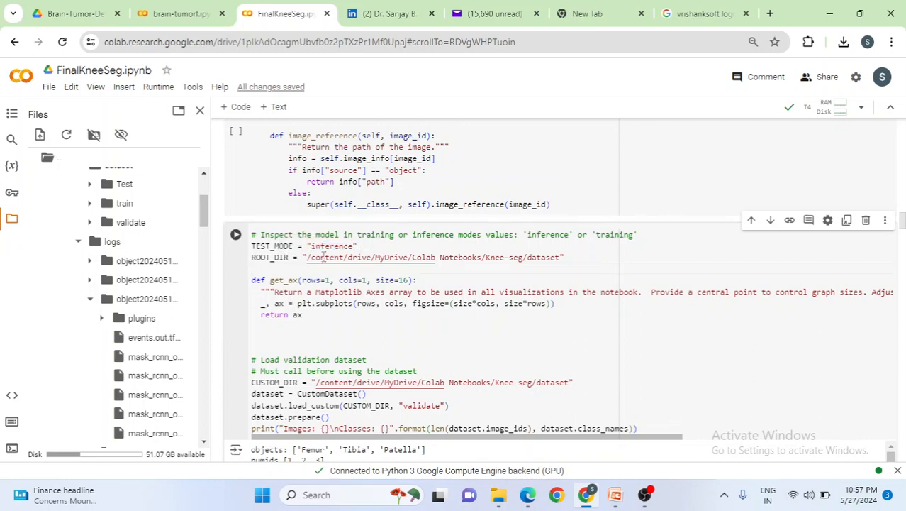
mouse_move(542, 313)
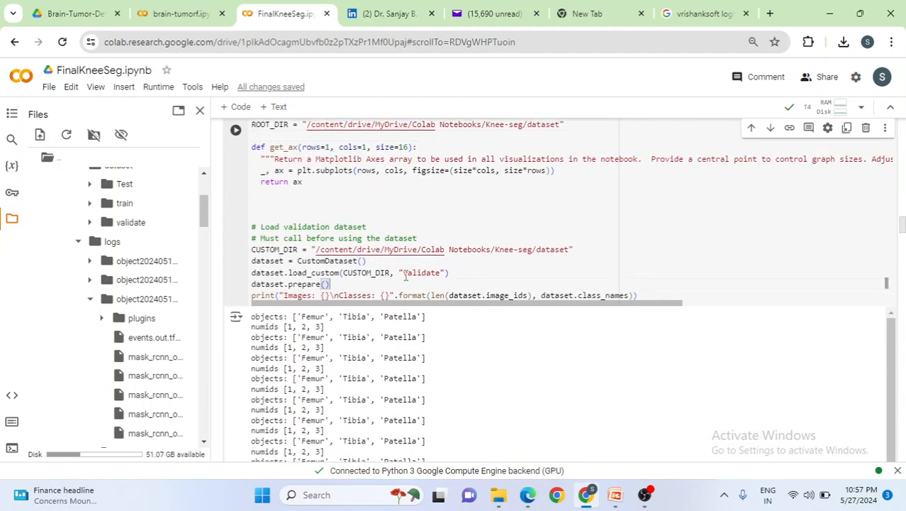
double_click(422, 273)
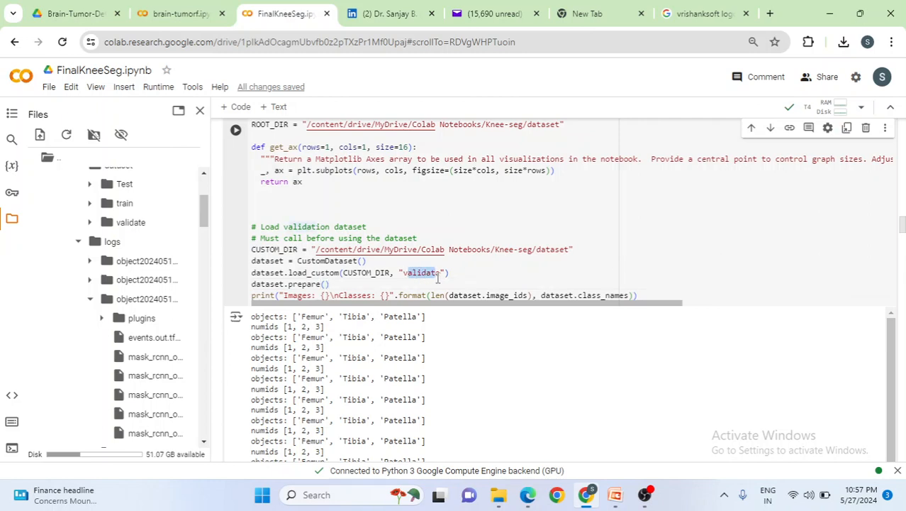
mouse_move(567, 263)
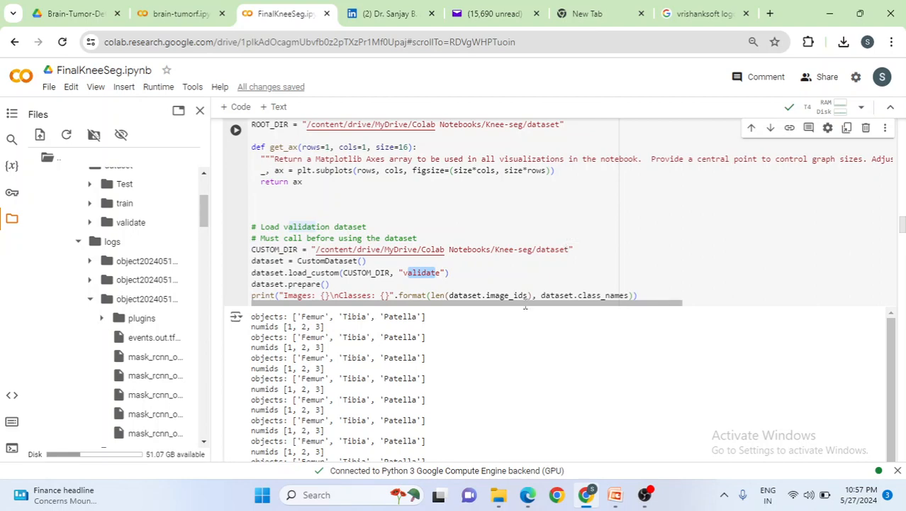
scroll("down", 3)
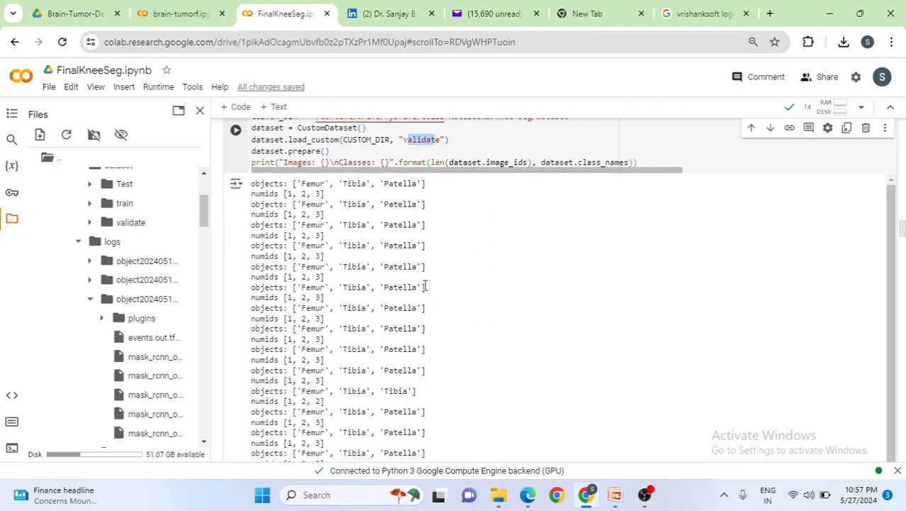
scroll("down", 3)
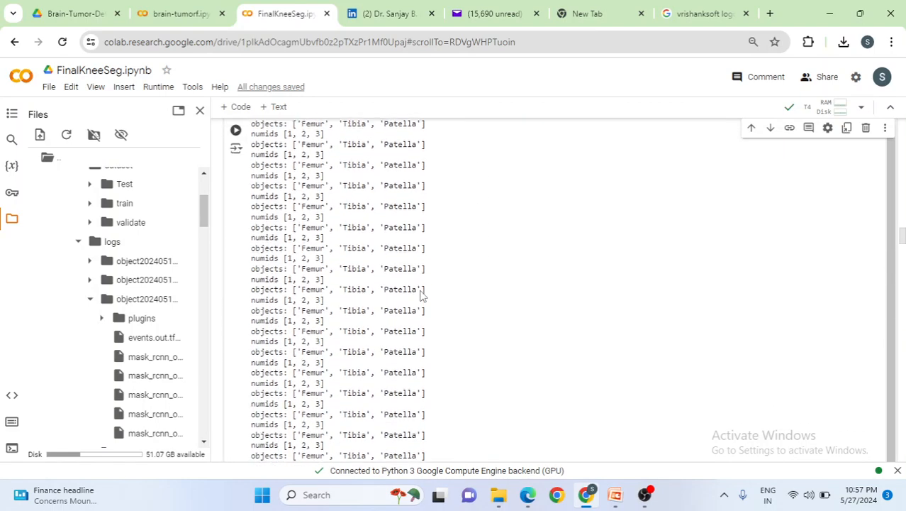
scroll("down", 3)
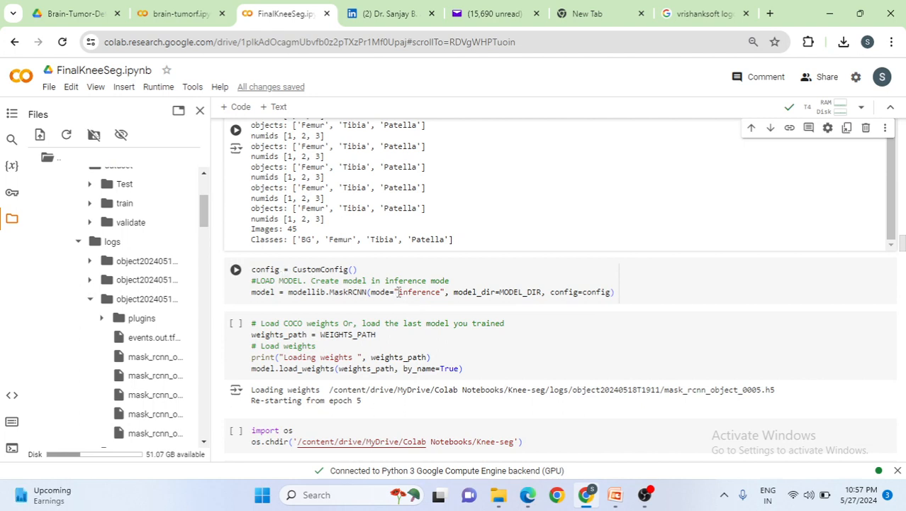
mouse_move(485, 320)
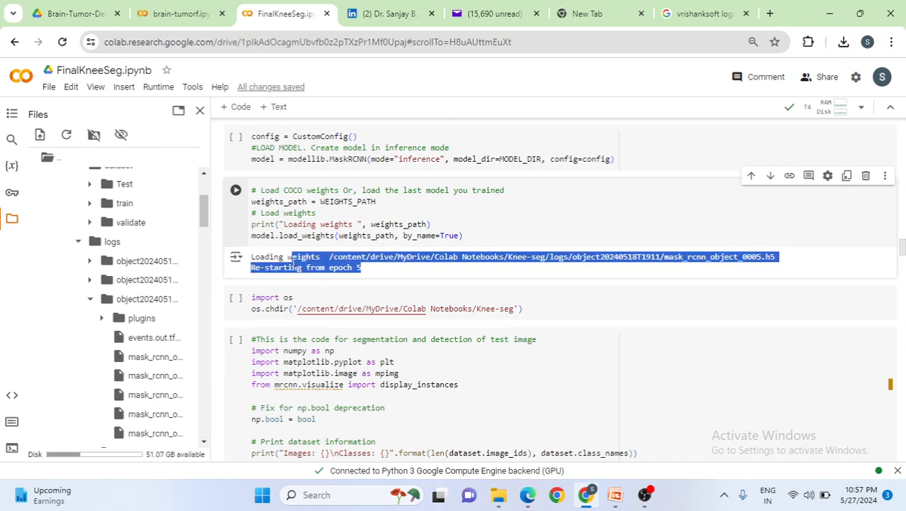
Step: Reach the detection cell loading 78-12.jfif with the Test folder's images listed
scroll("down", 3)
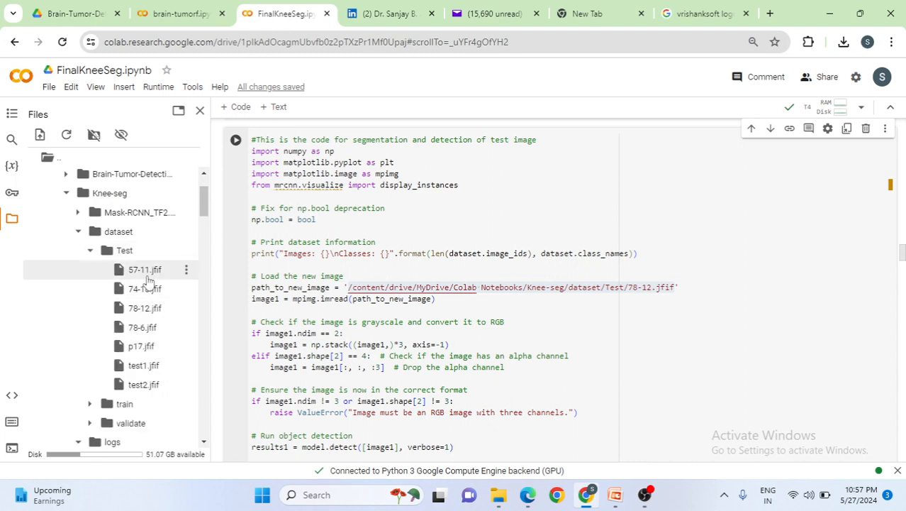
mouse_move(144, 308)
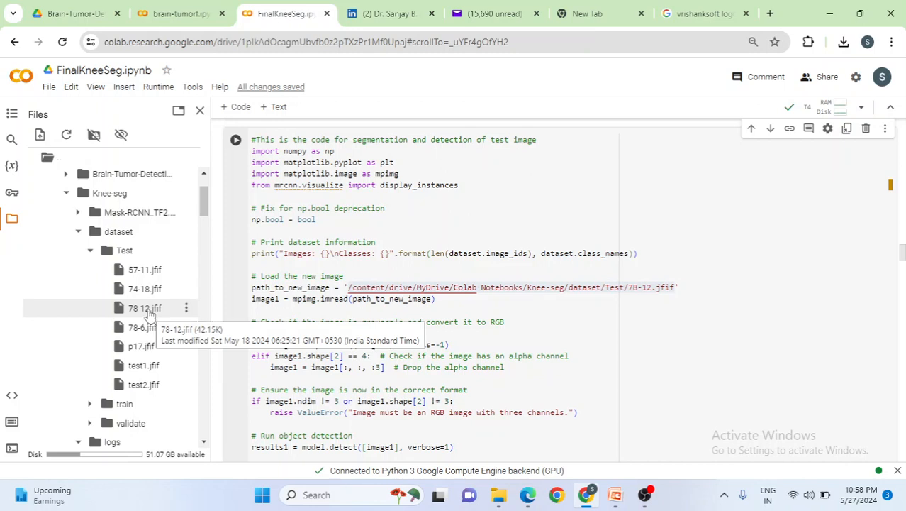
Step: Reveal the Predictions plot with the femur mask labelled at 0.977 confidence
scroll("down", 3)
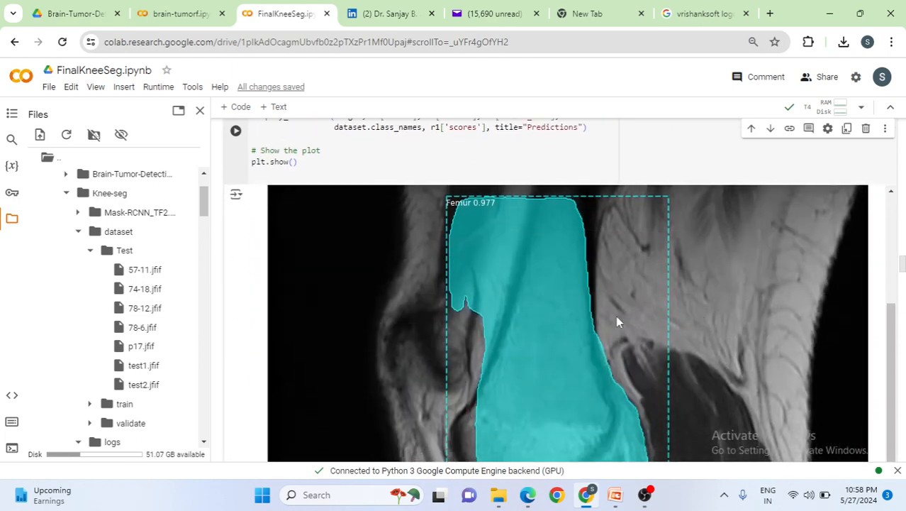
mouse_move(493, 227)
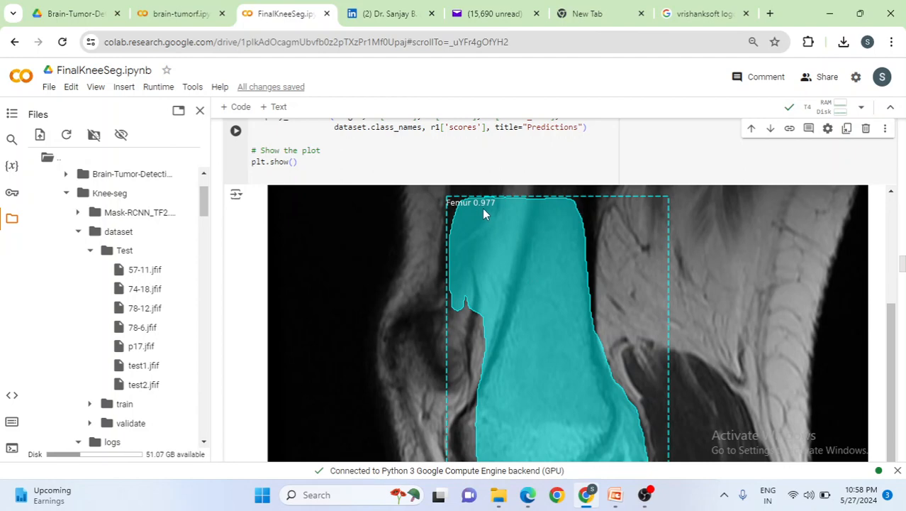
mouse_move(500, 226)
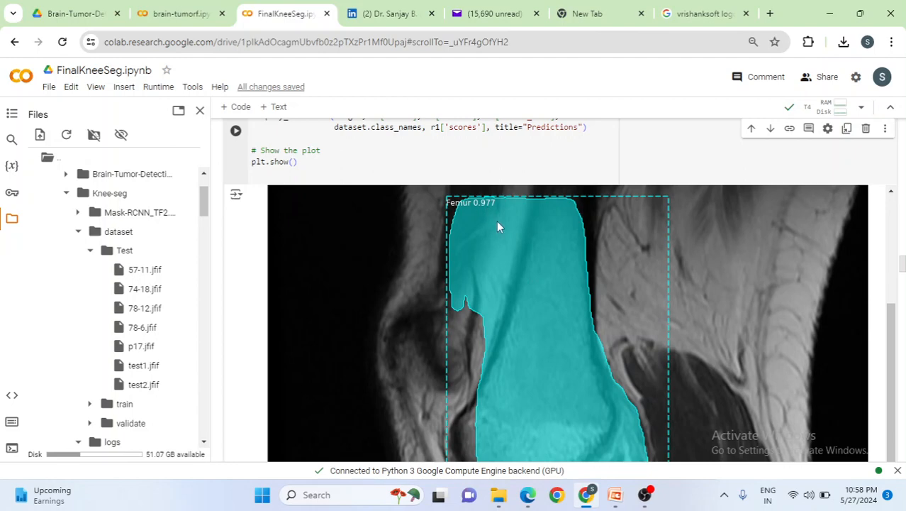
Step: Scroll down the prediction plot to view the tibia mask at 0.965 confidence
scroll("down", 3)
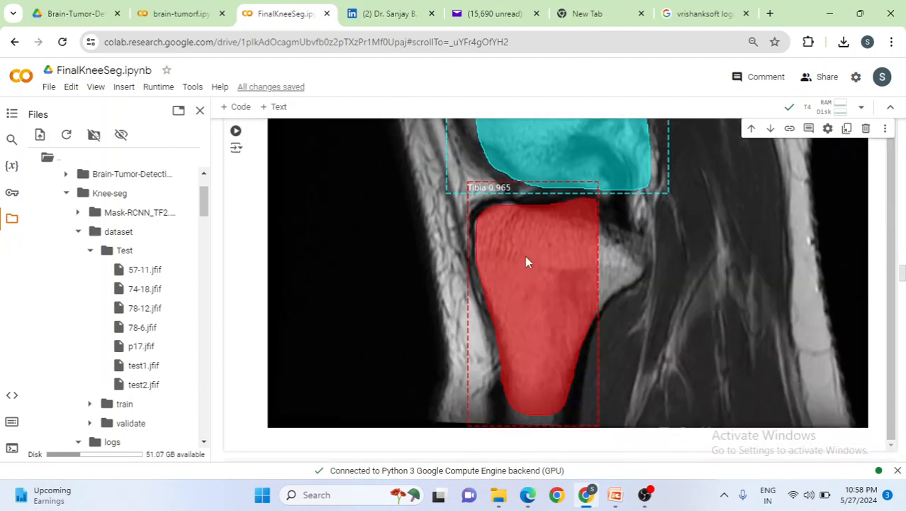
mouse_move(576, 289)
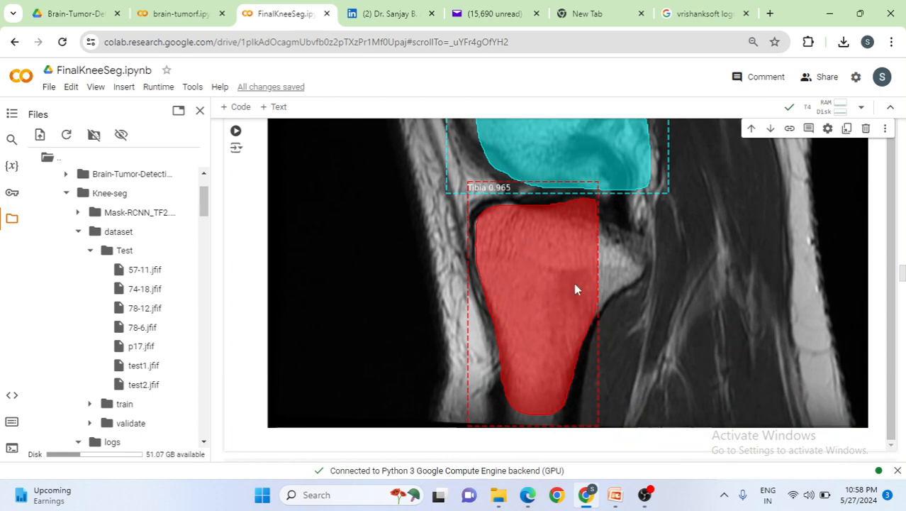
mouse_move(500, 197)
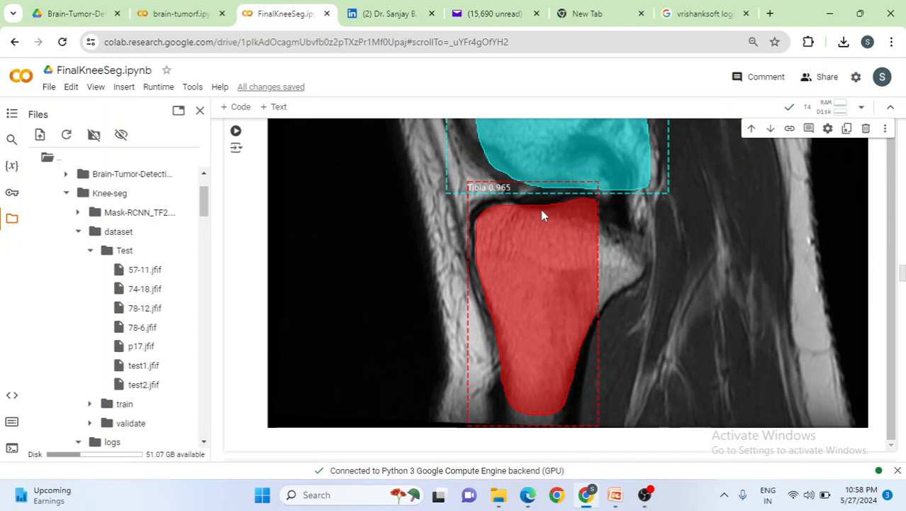
scroll("down", 3)
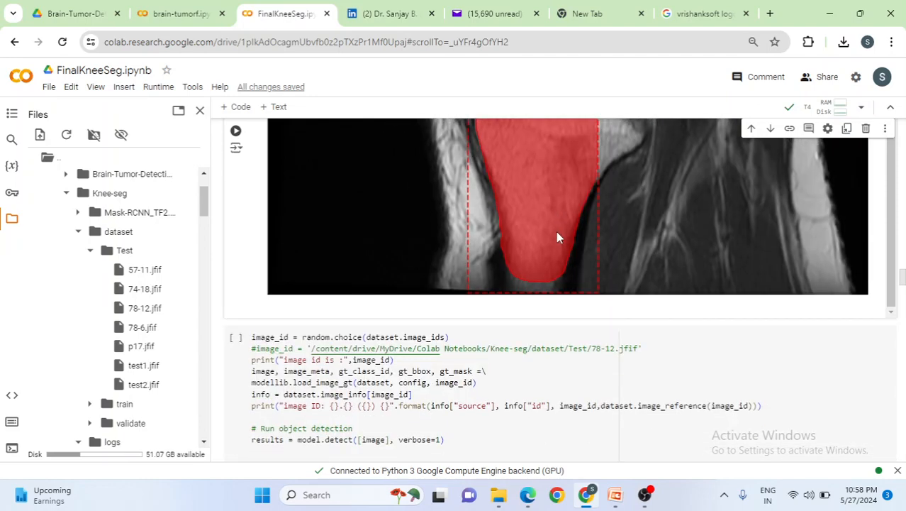